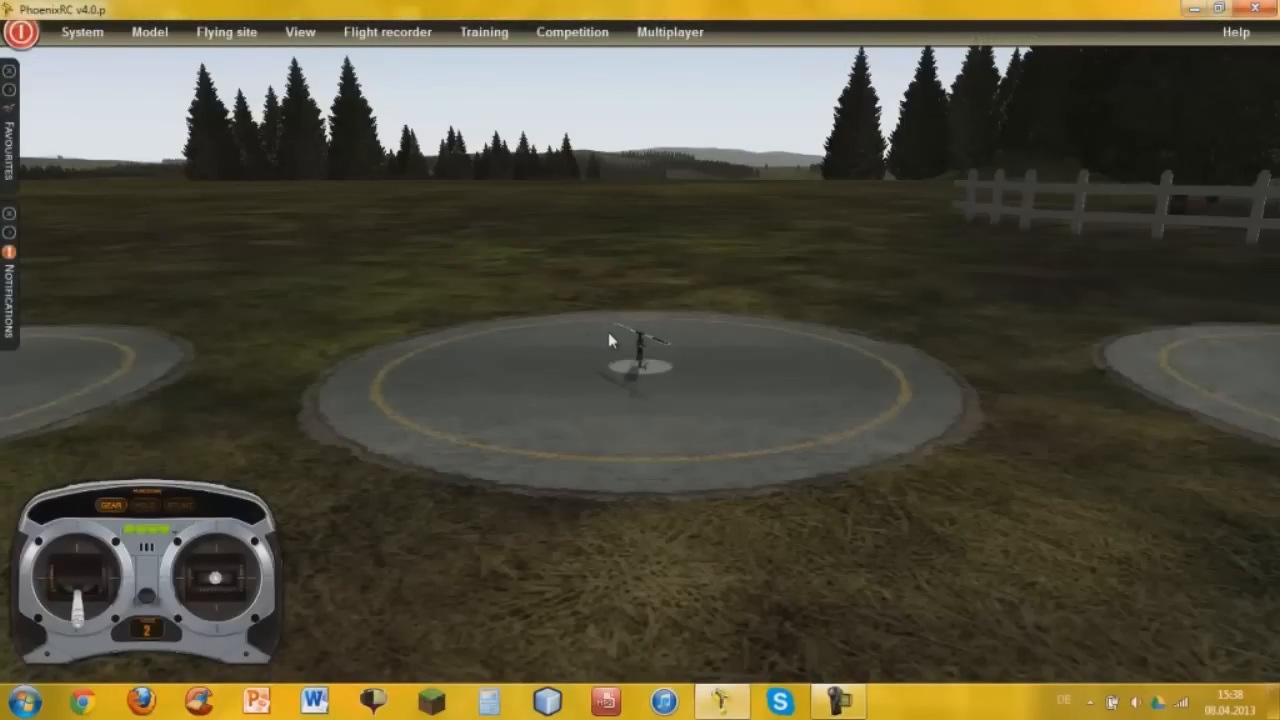
mouse_move(728, 364)
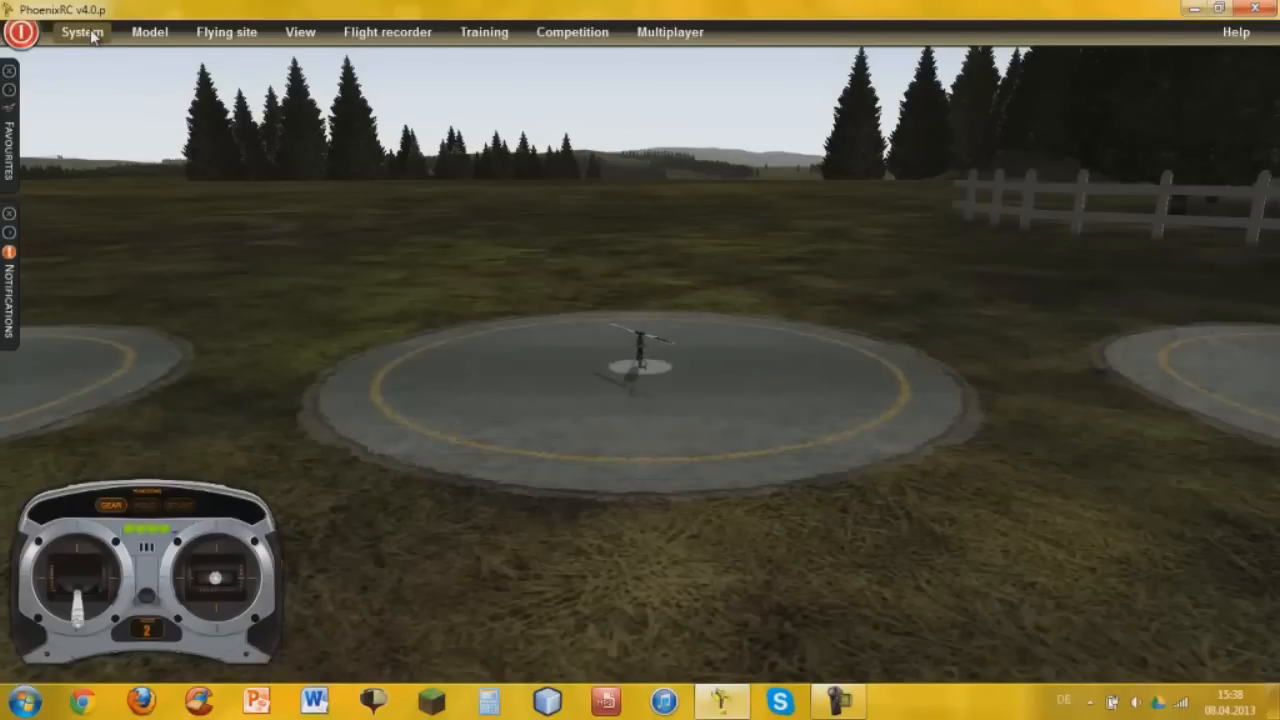
Step: Launch the Setup New Transmitter Wizard from the System menu
click(82, 32)
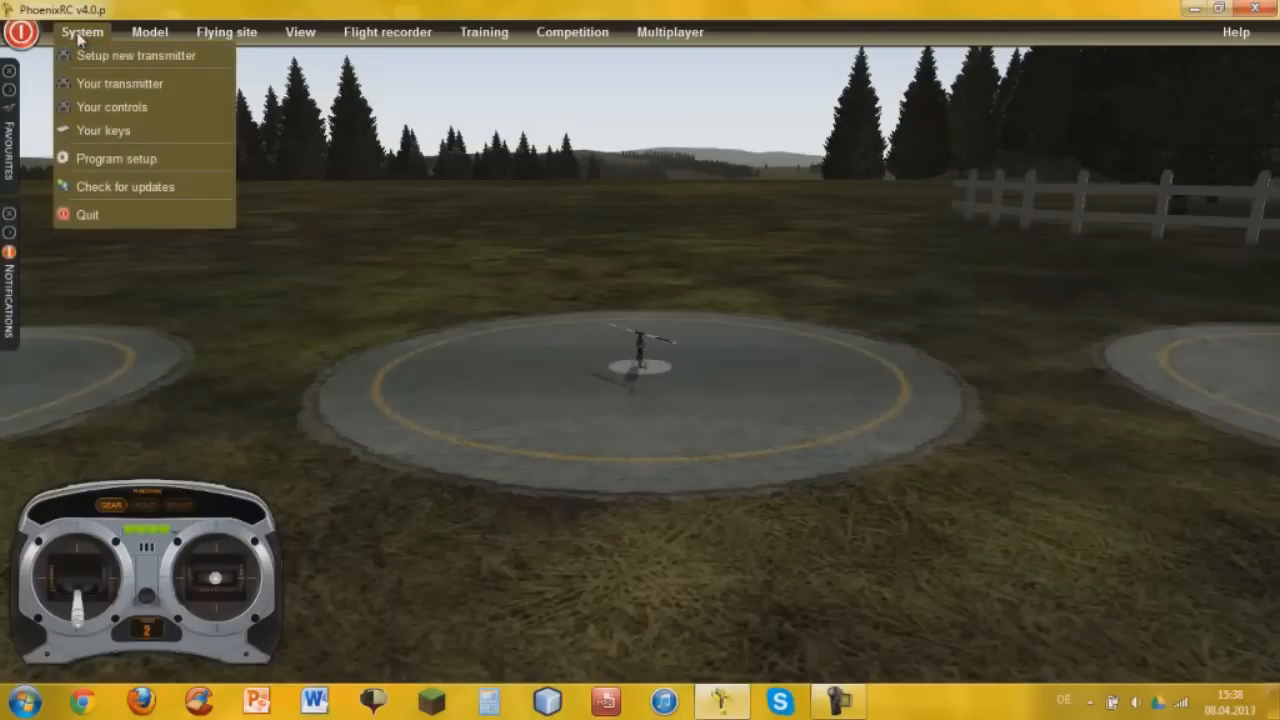
click(136, 56)
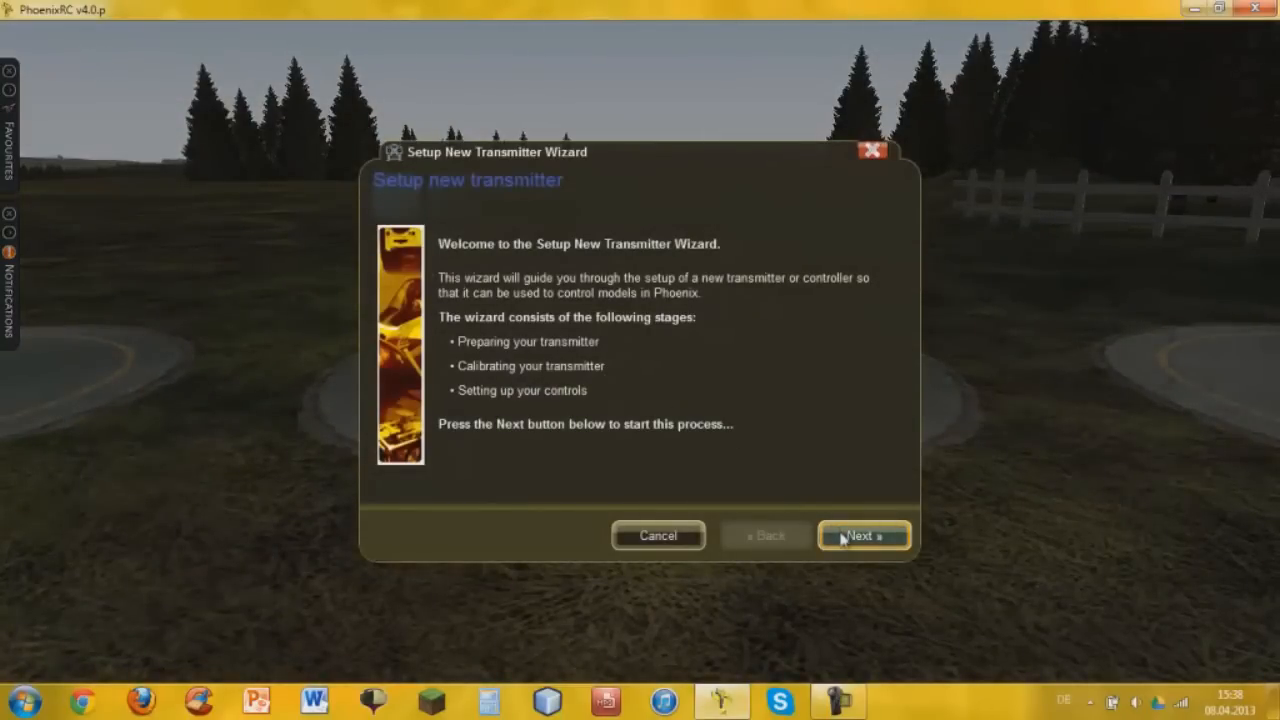
Step: Calibrate control centres, stick travel and switch range, then choose Advanced calibration
click(864, 536)
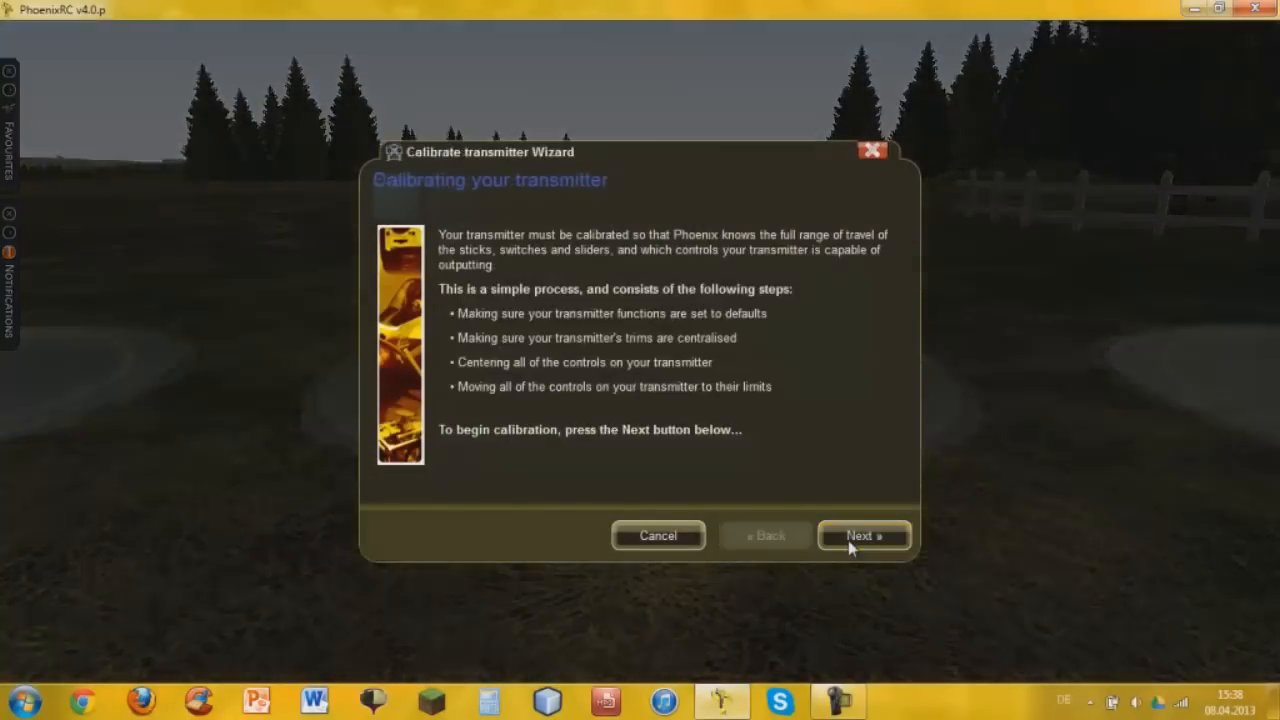
click(864, 536)
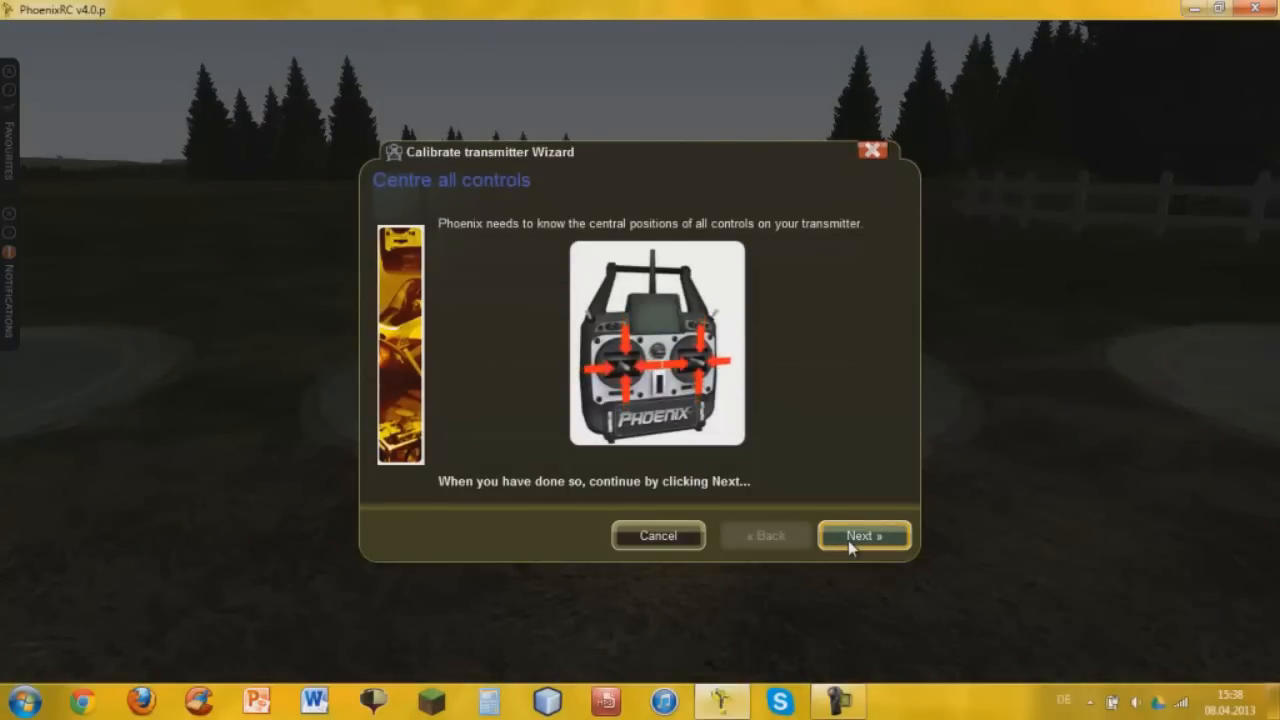
click(864, 536)
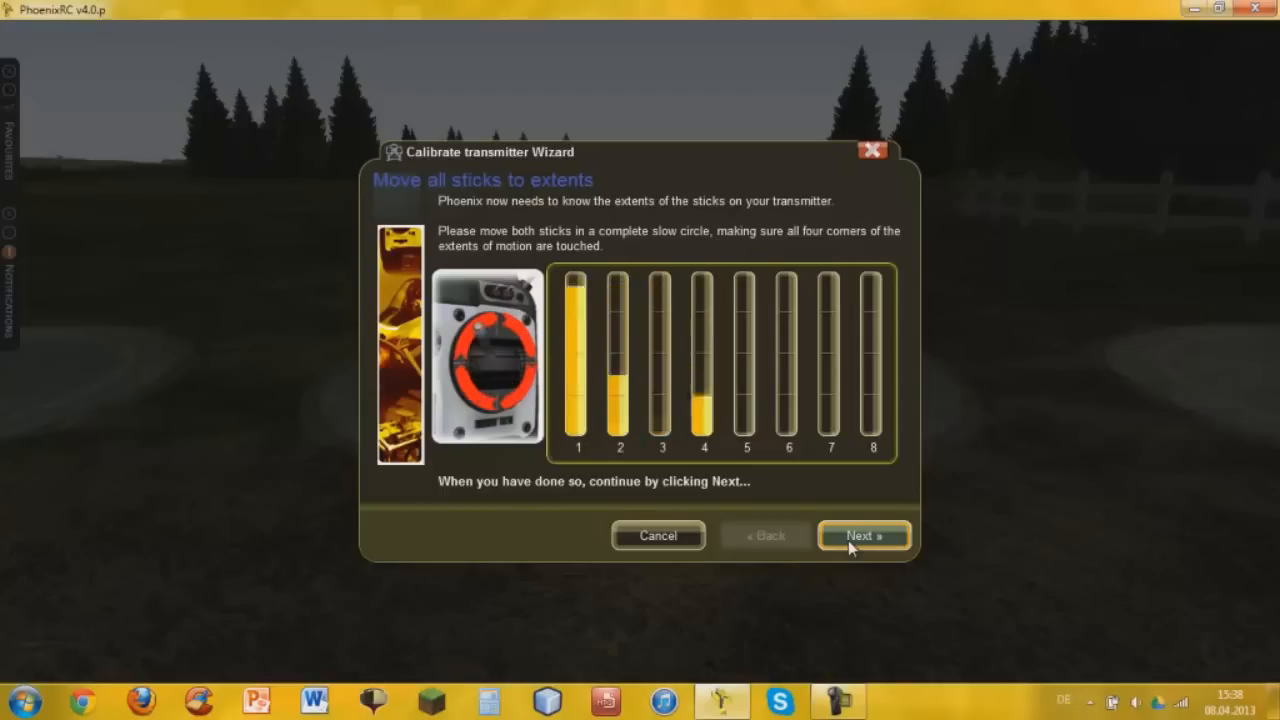
click(862, 536)
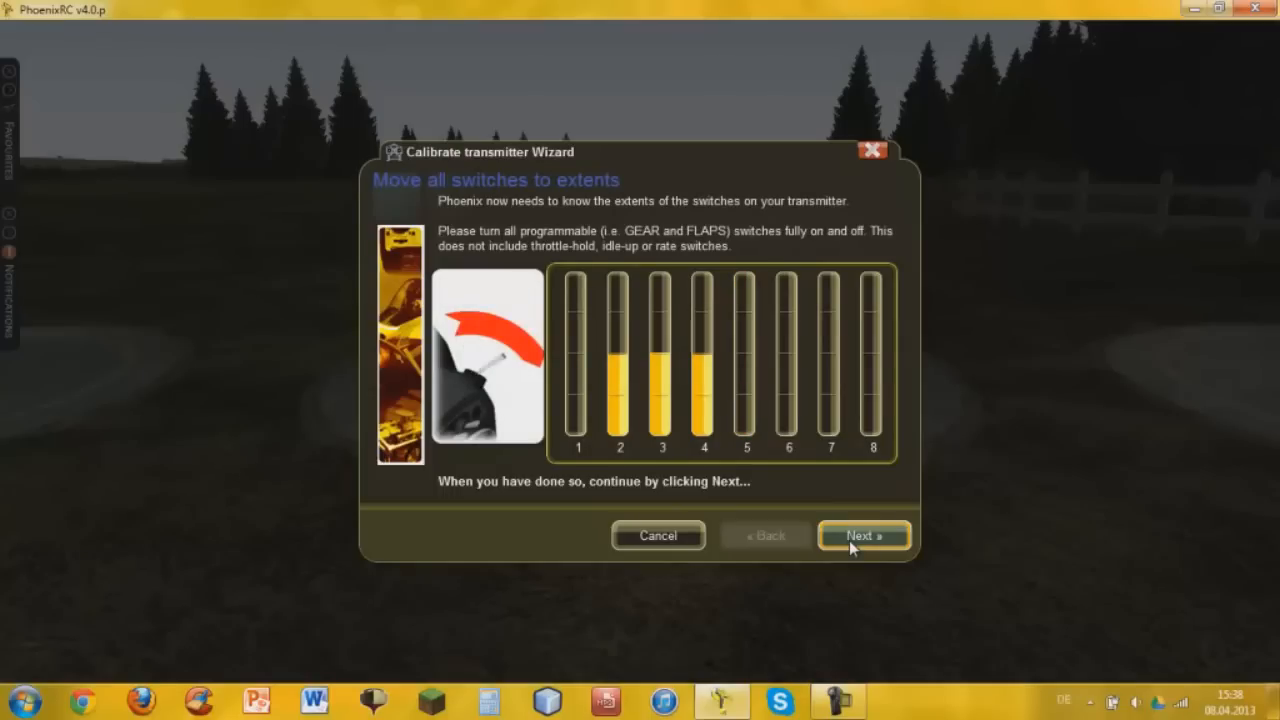
click(864, 536)
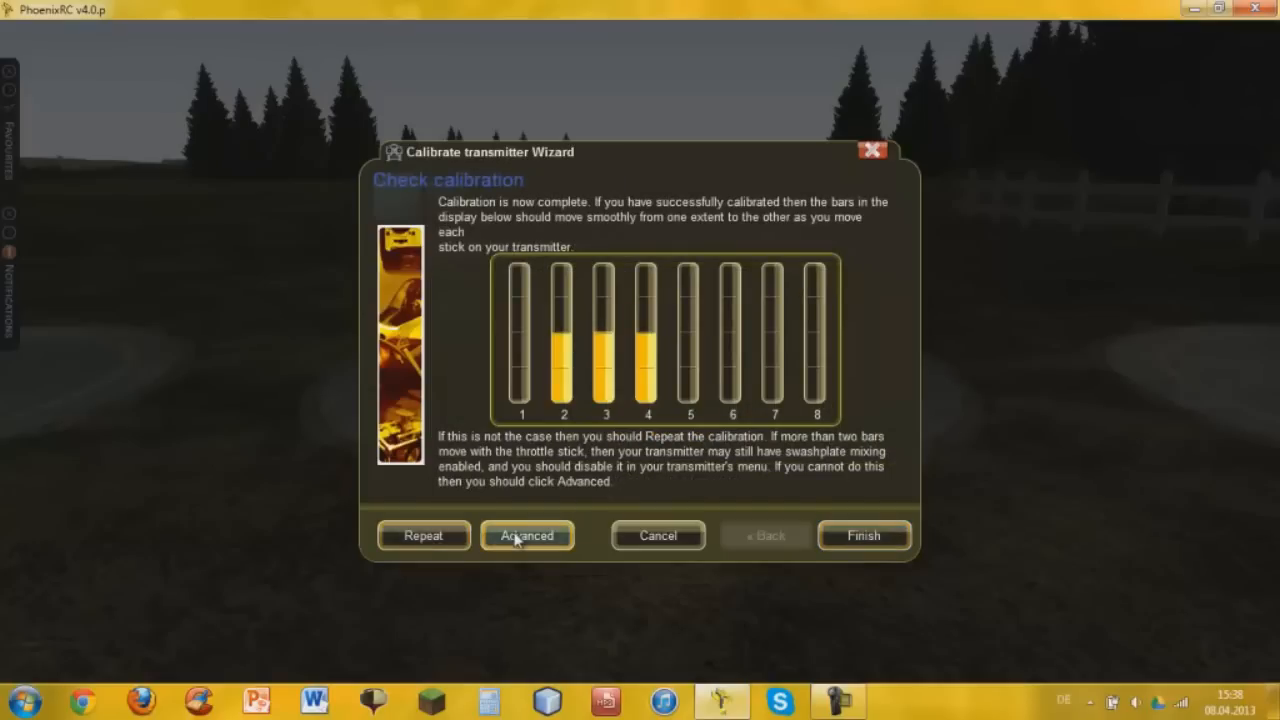
click(526, 536)
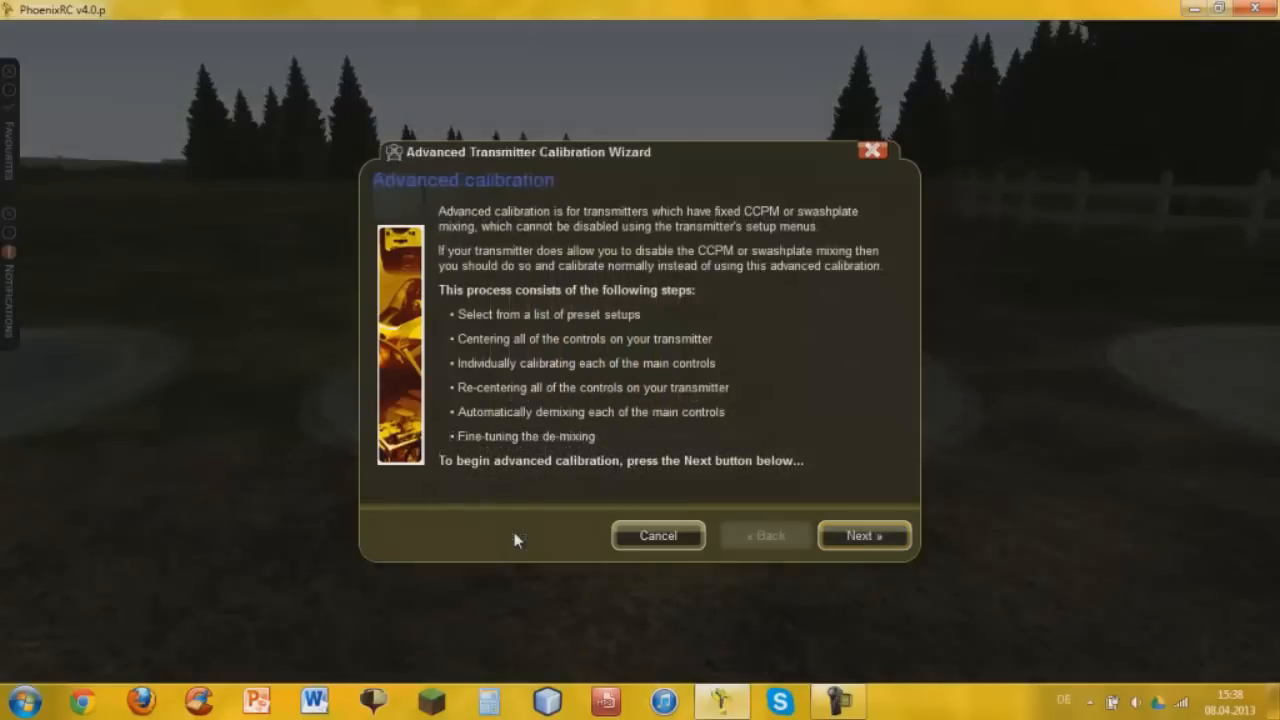
Step: Begin advanced calibration with the not-listed preset, centring controls and recording throttle travel
click(864, 536)
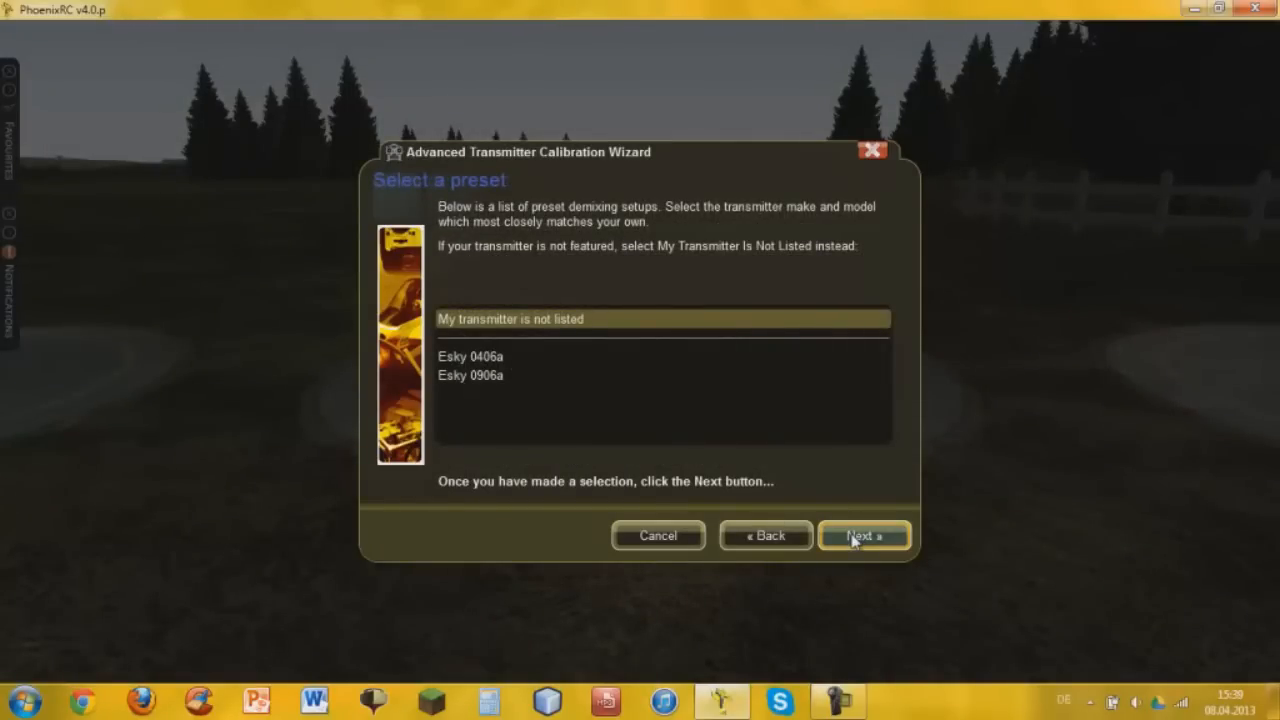
click(864, 536)
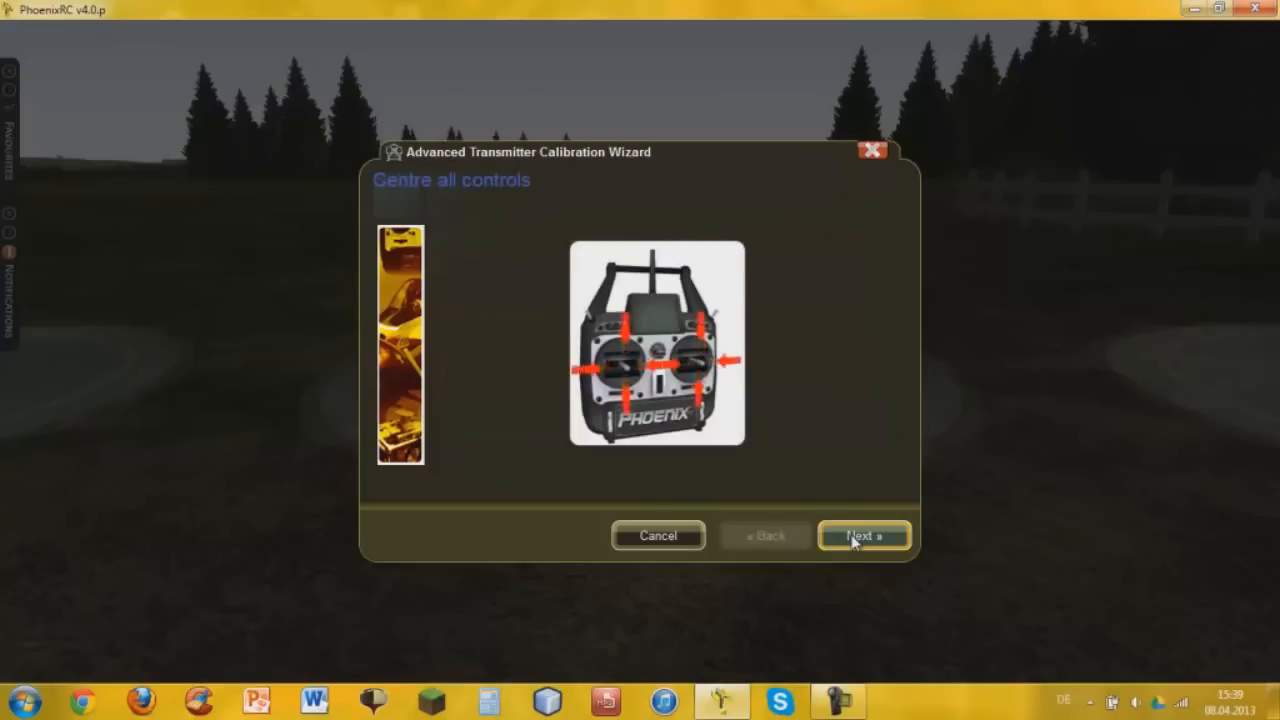
click(864, 536)
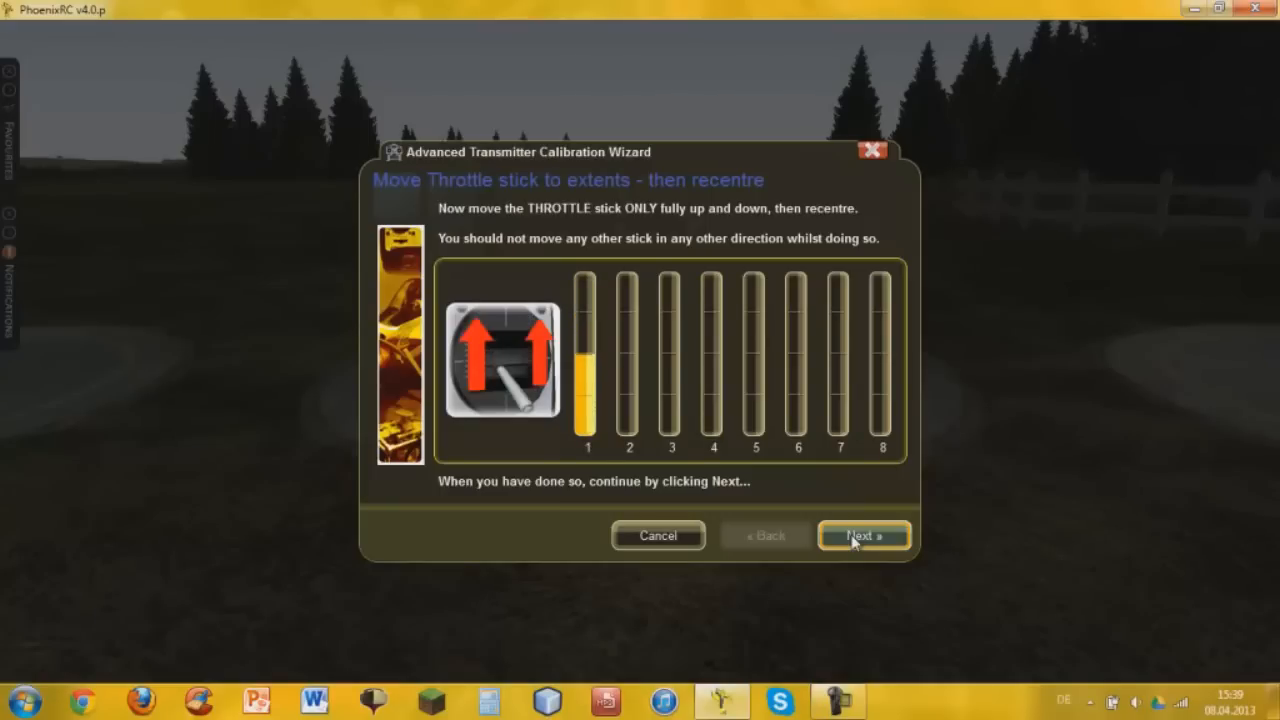
click(864, 536)
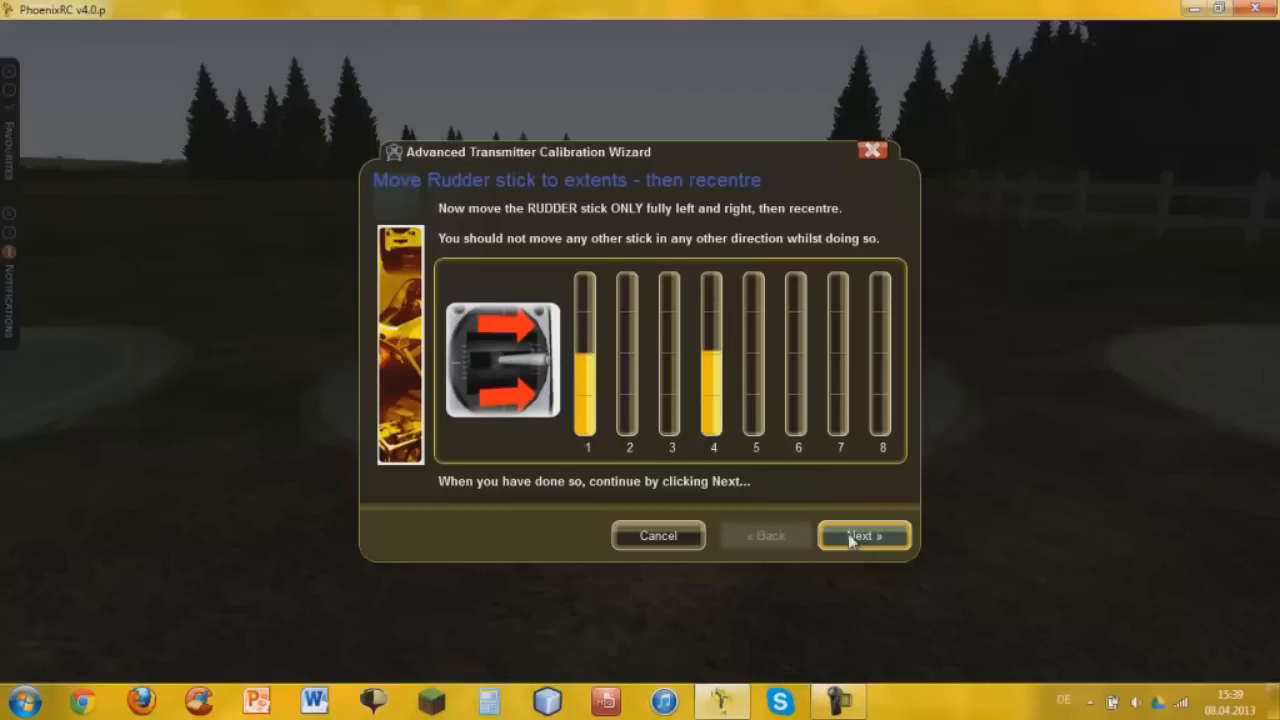
Step: Record rudder, elevator and aileron travel and the switch range
click(864, 536)
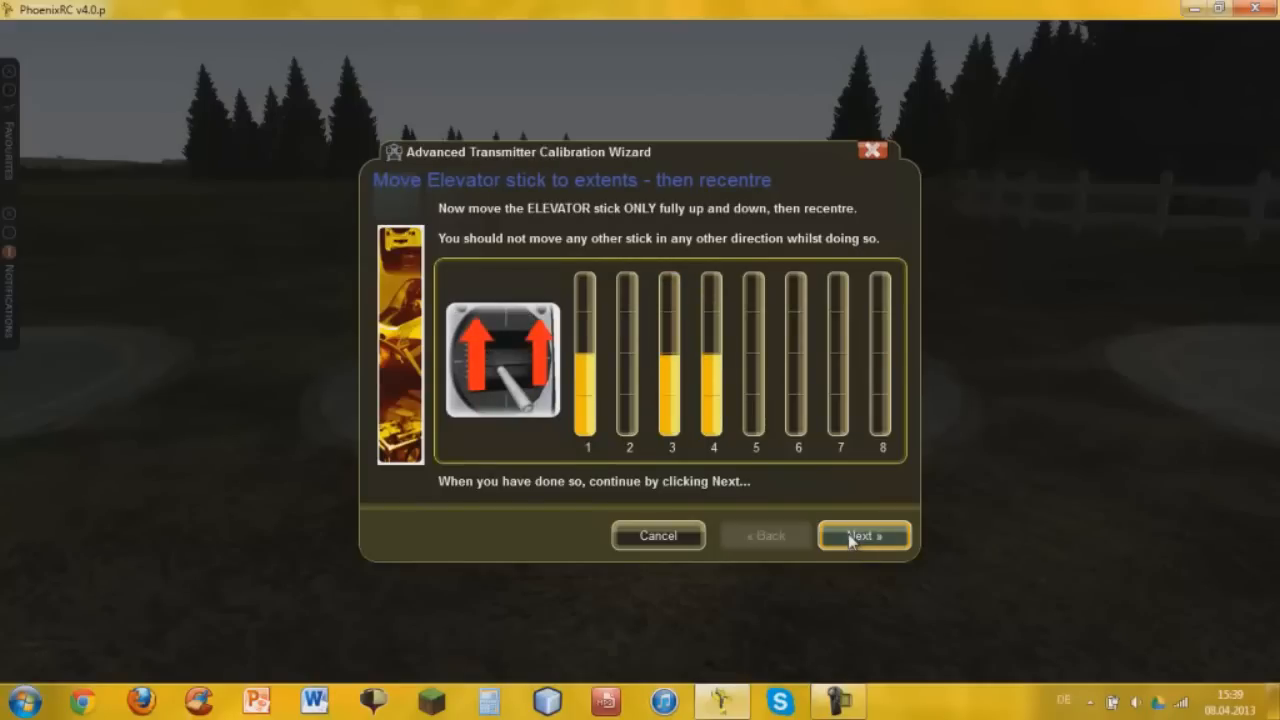
click(862, 536)
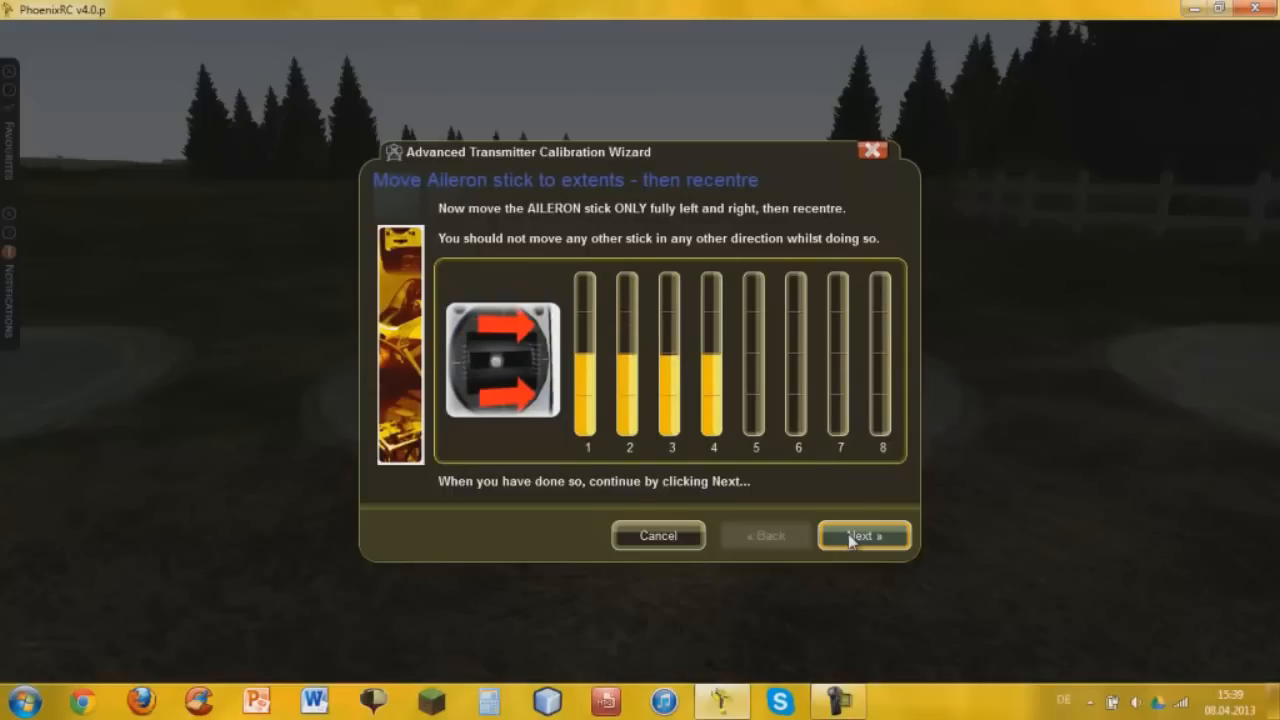
click(864, 536)
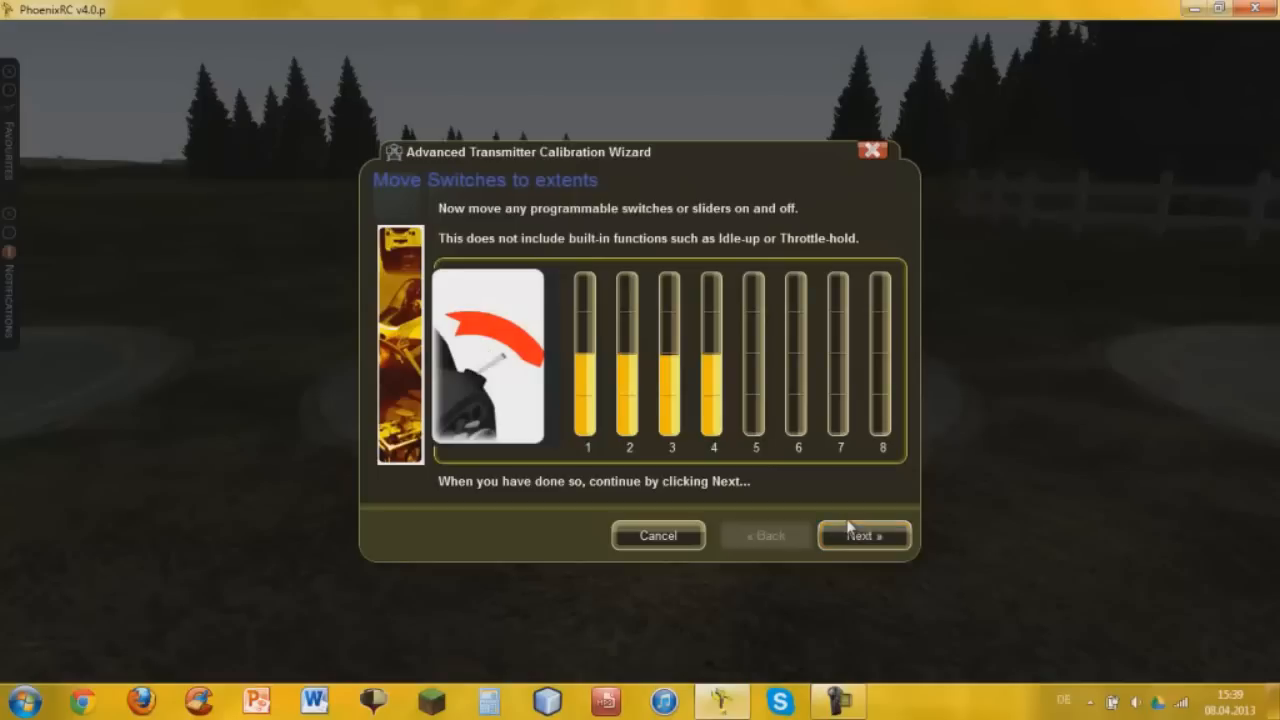
click(864, 536)
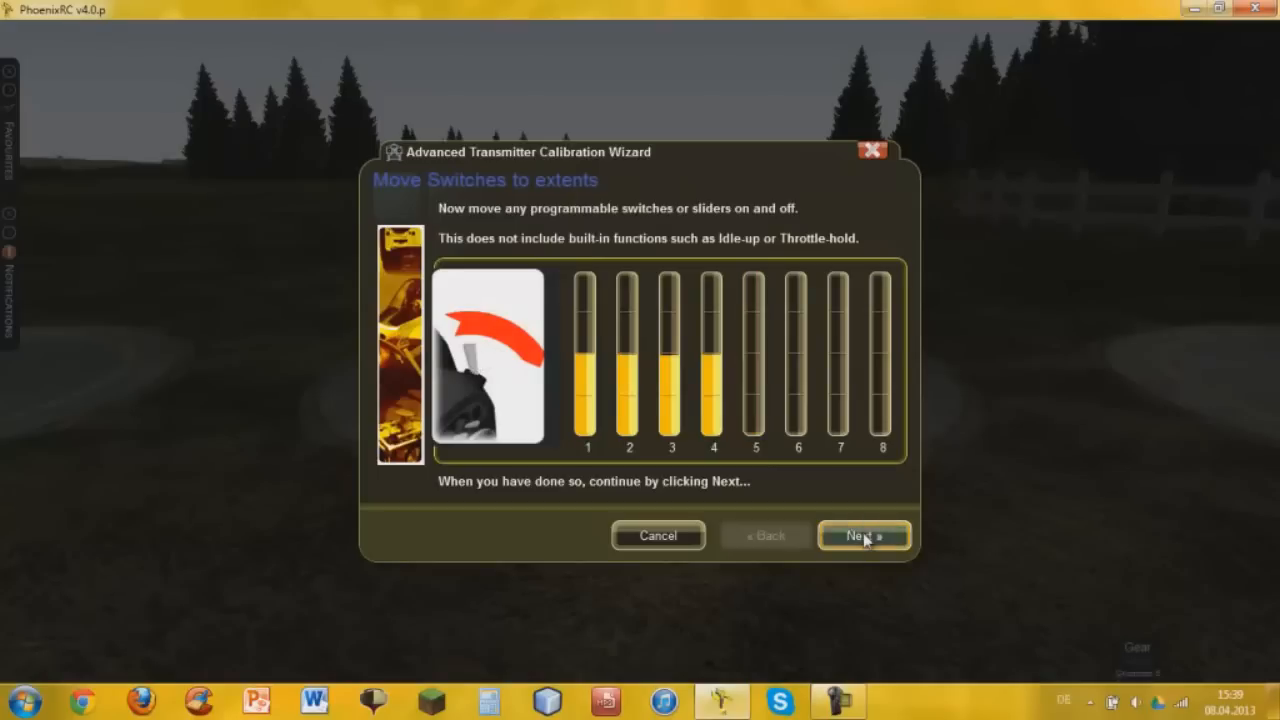
click(864, 536)
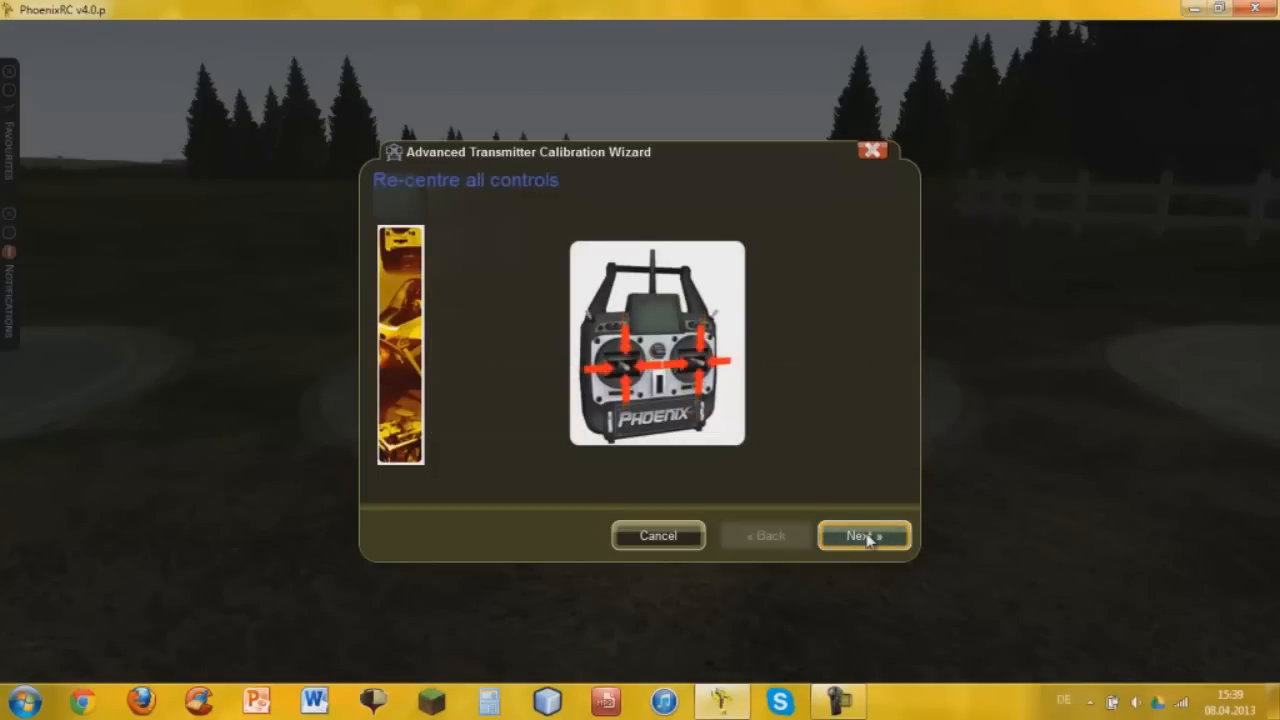
Step: Re-centre controls, record remaining extents and finish the advanced calibration, reaching control setup
click(864, 536)
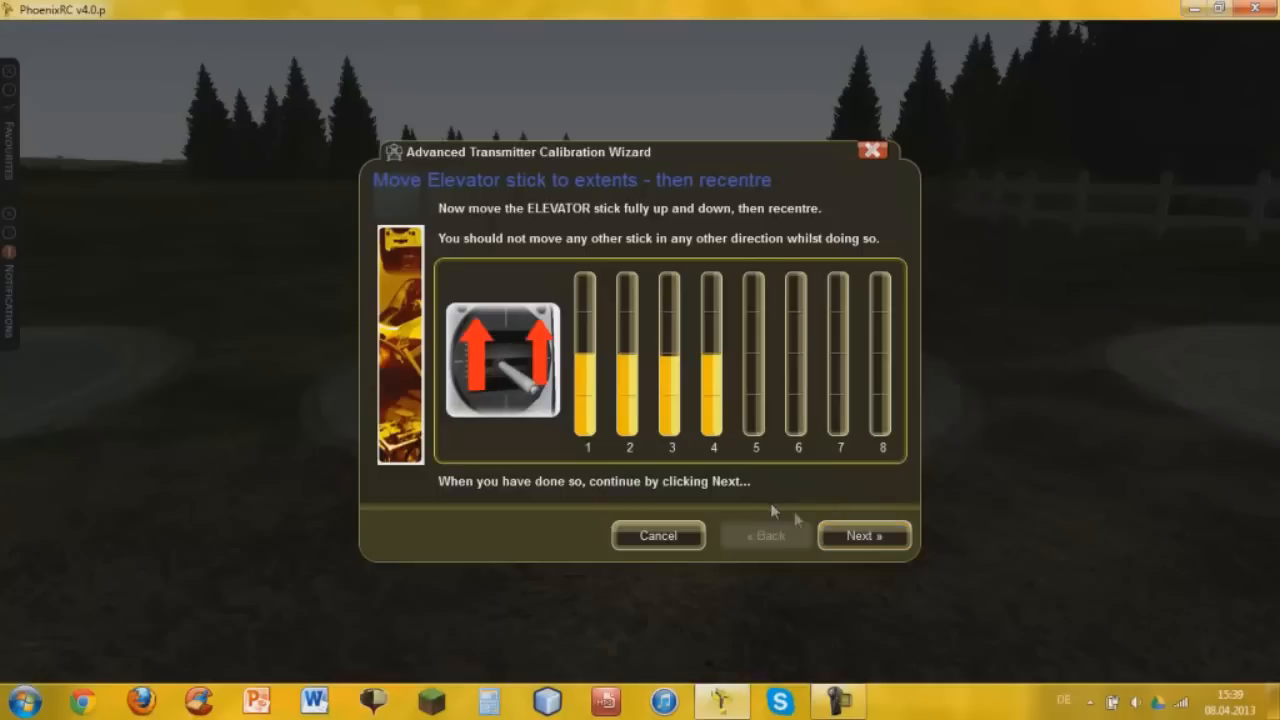
click(864, 536)
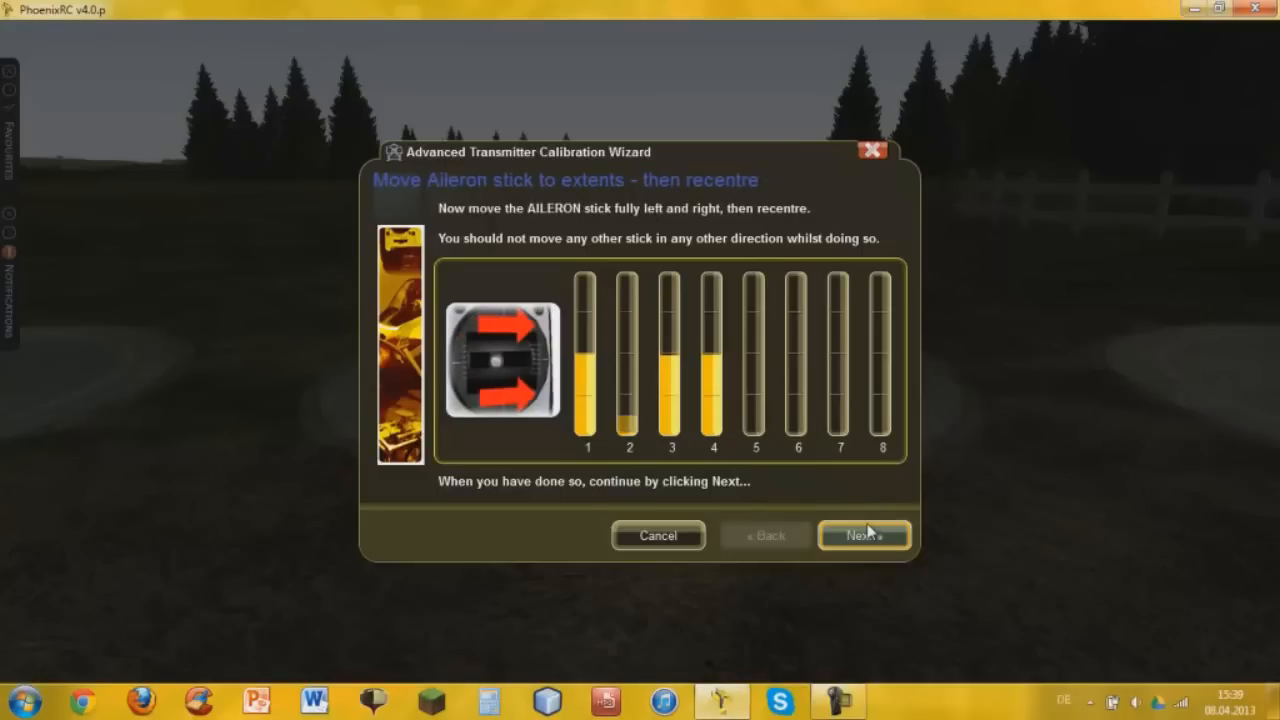
click(864, 536)
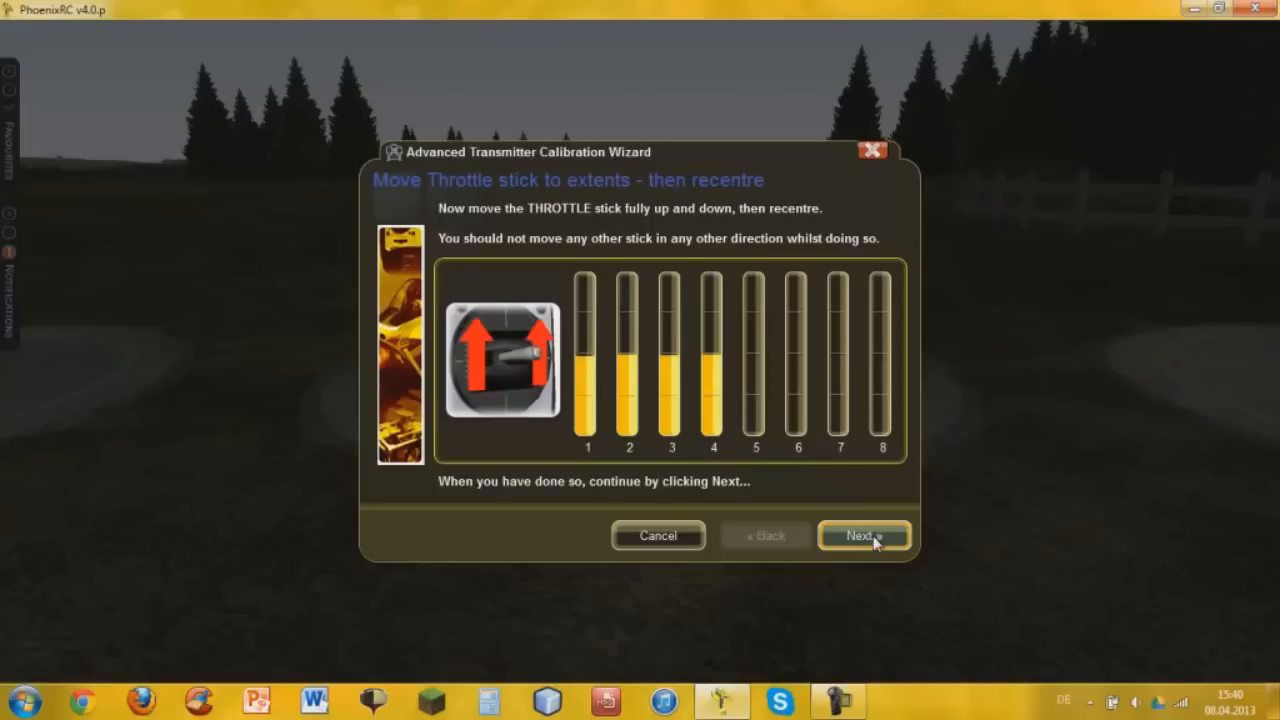
click(862, 536)
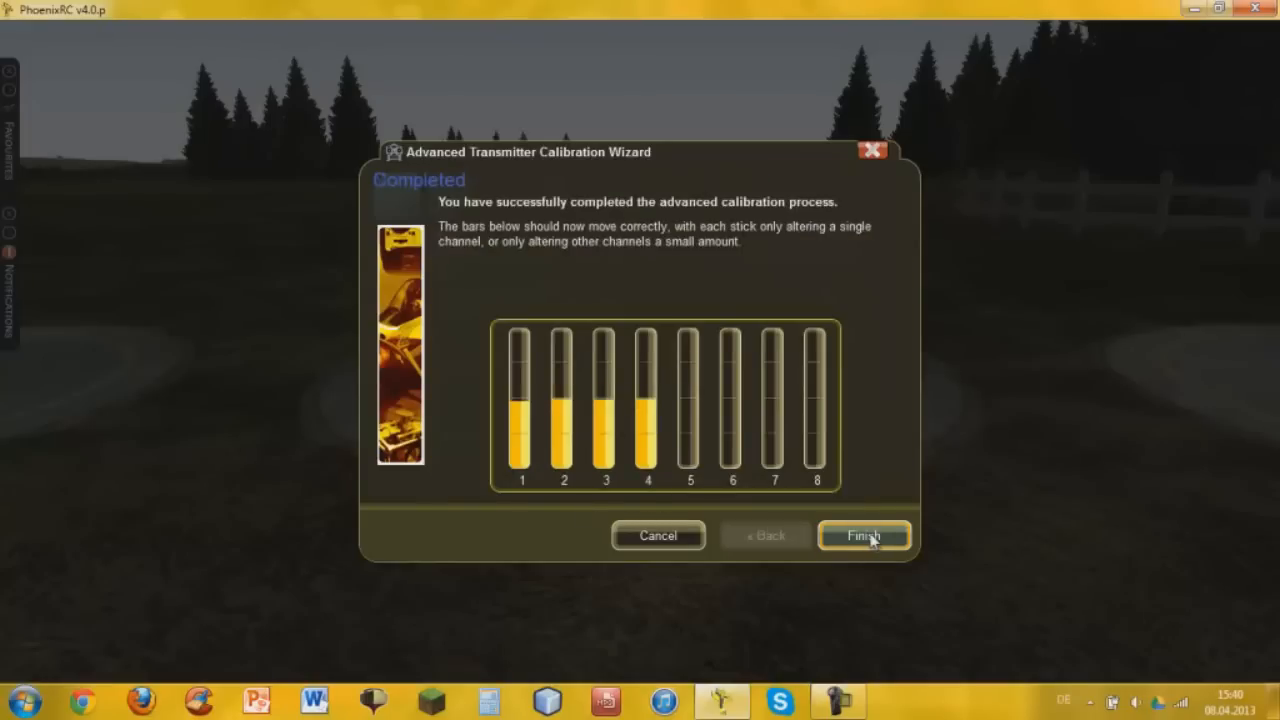
click(864, 536)
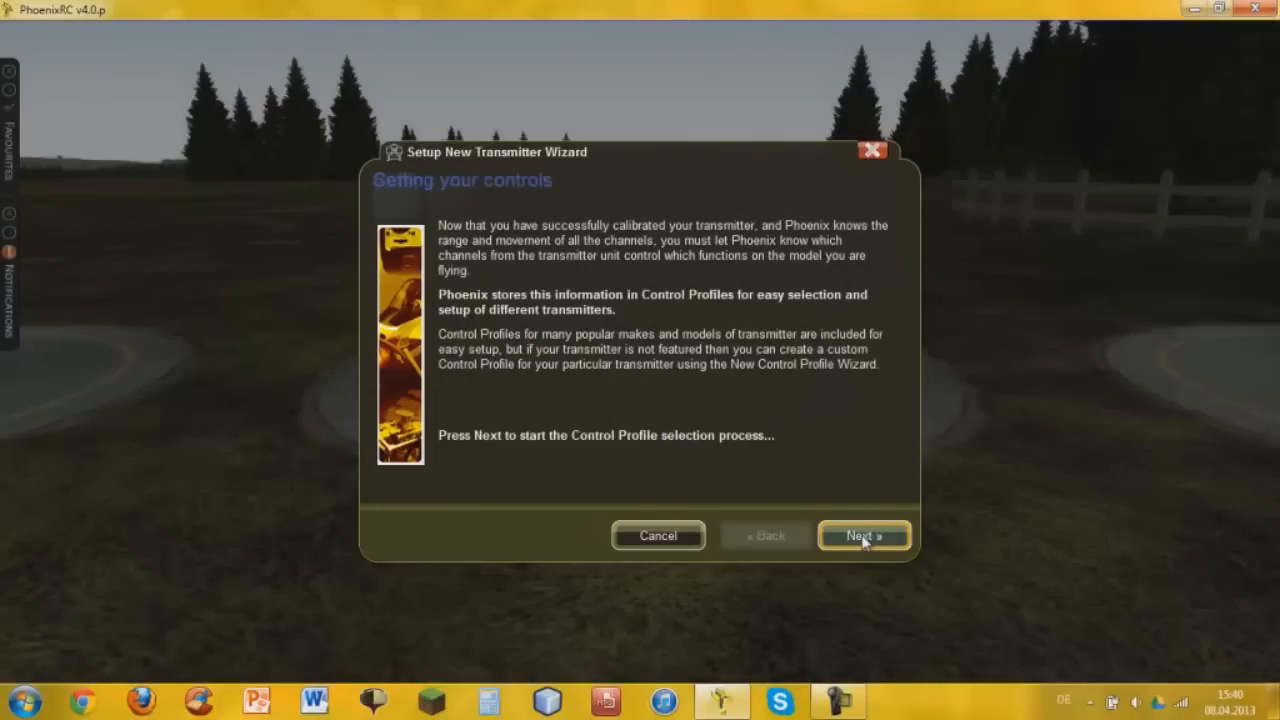
Step: Select the Spektrum DX6/DX6i control profile and finish the new transmitter setup
click(864, 536)
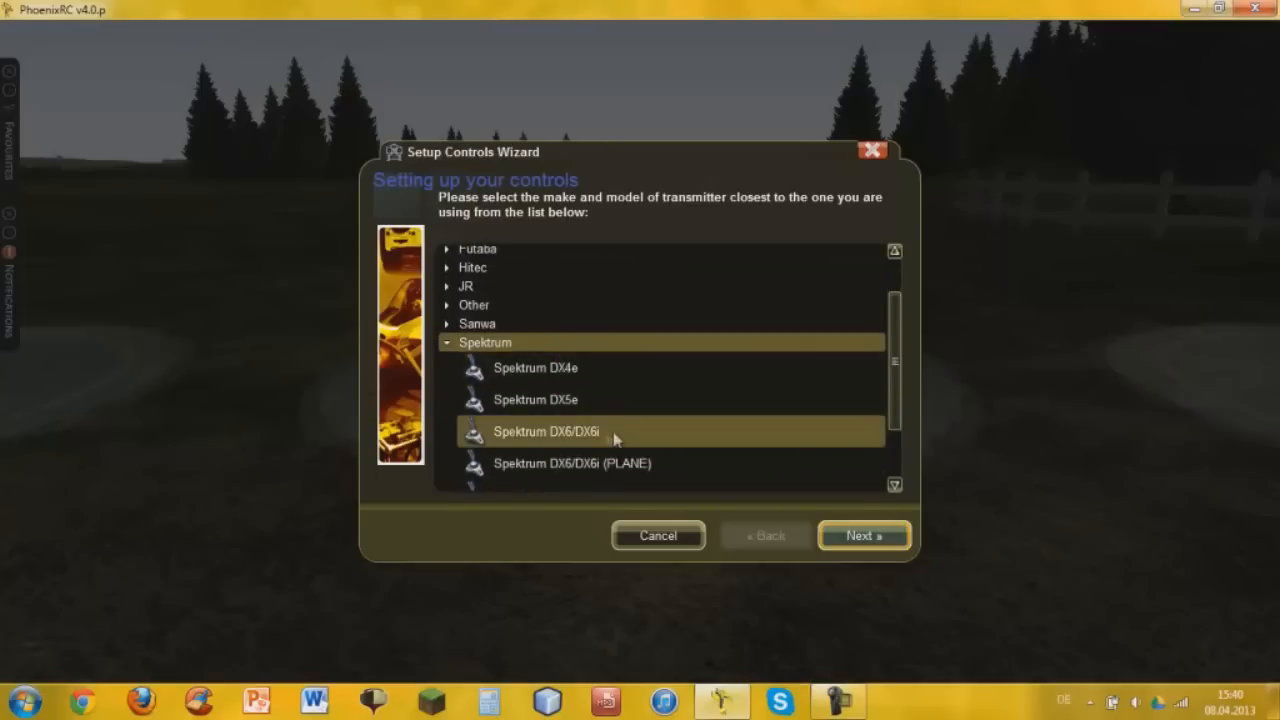
click(572, 464)
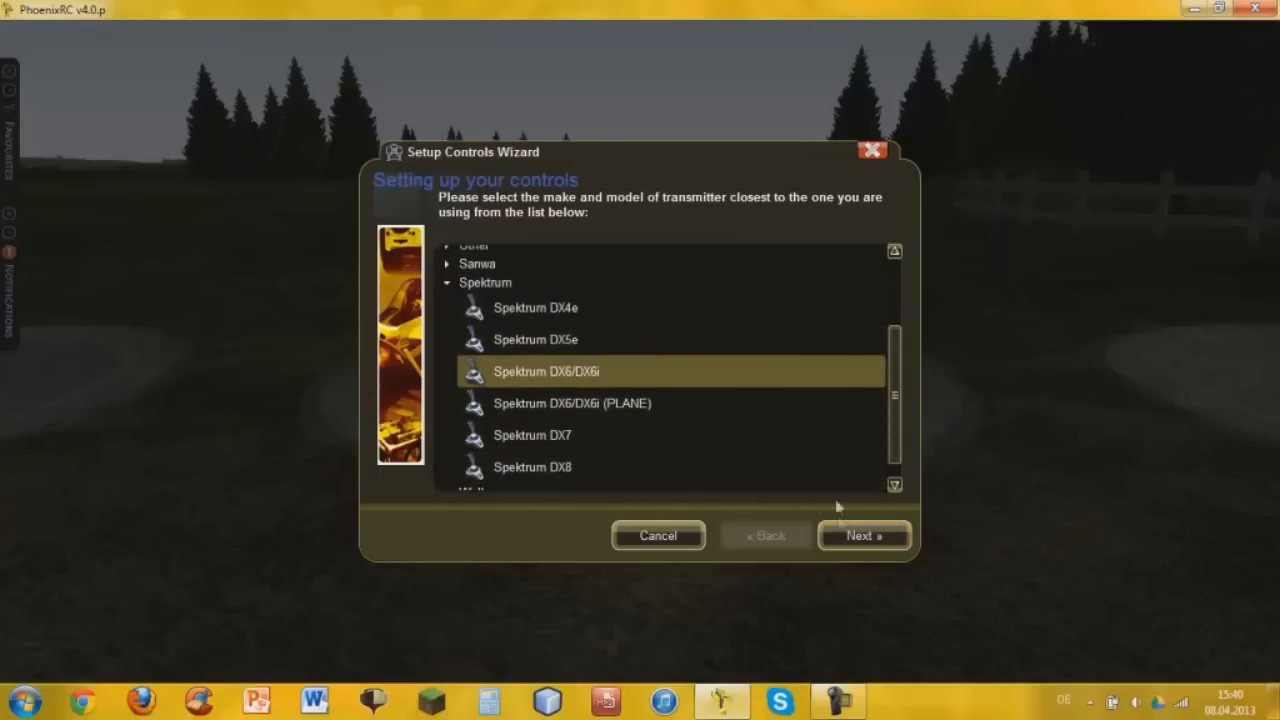
click(864, 536)
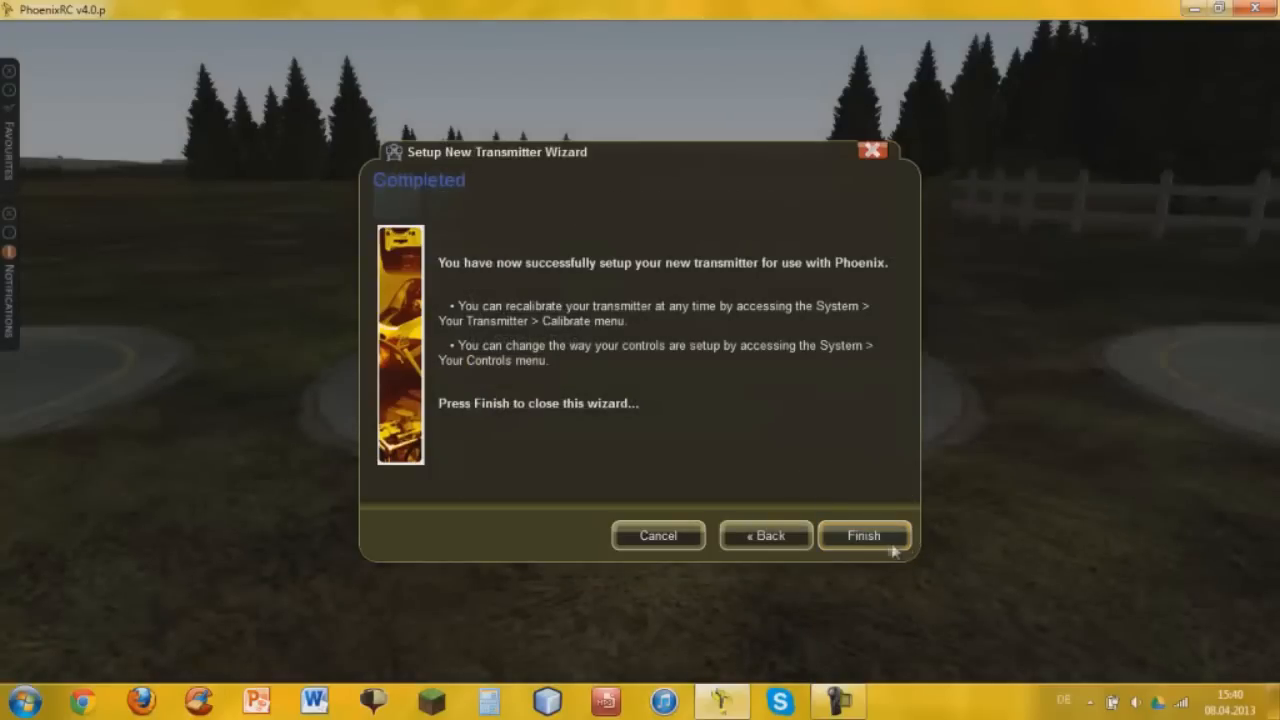
click(864, 536)
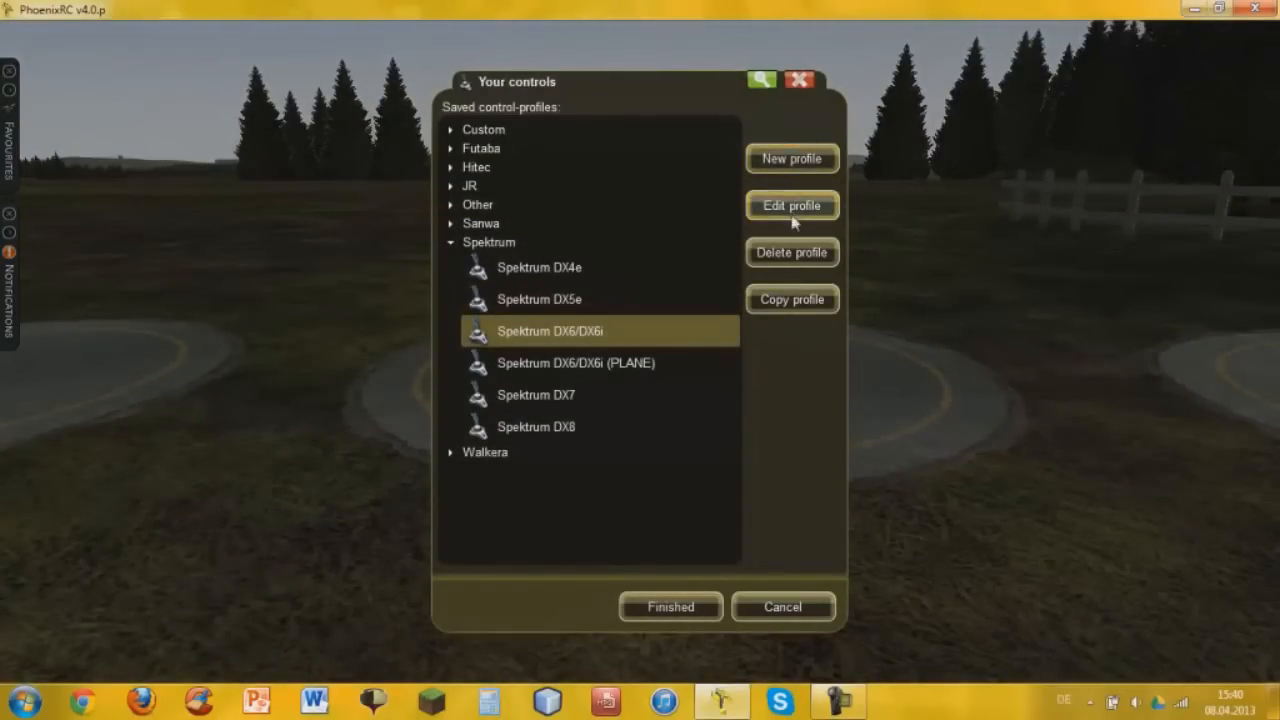
Step: Edit the Spektrum DX6/DX6i control profile
click(792, 204)
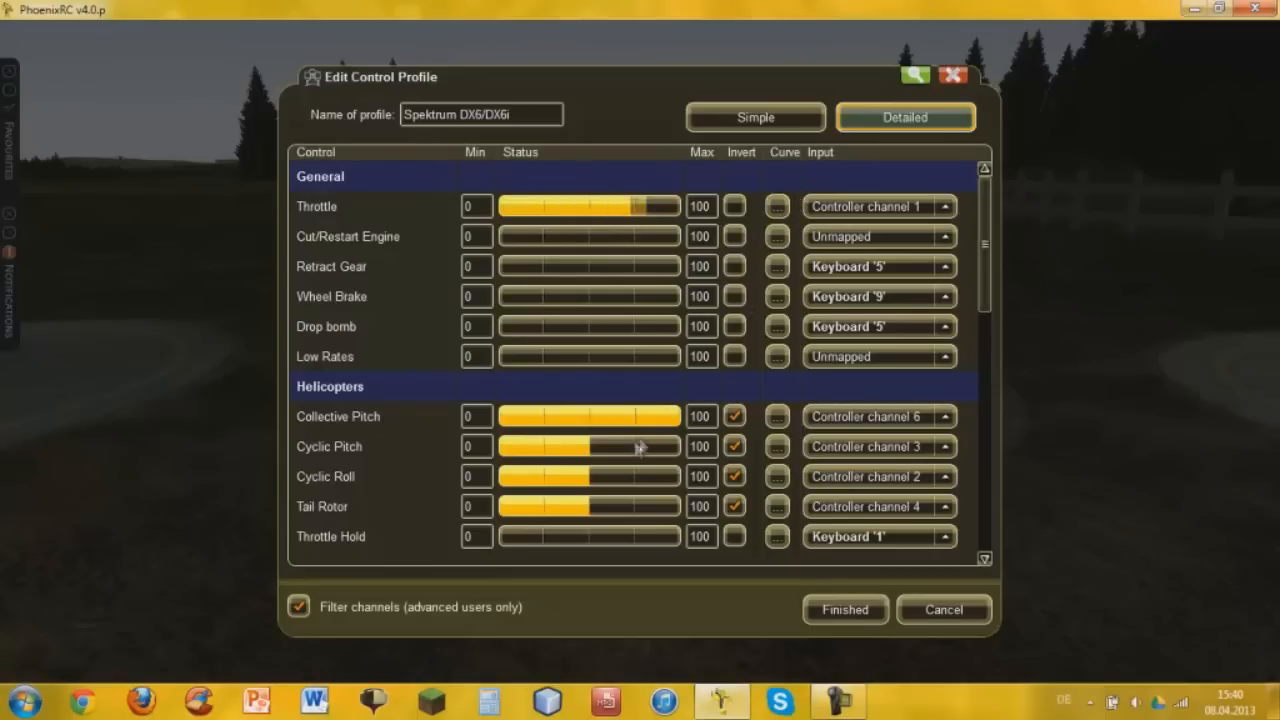
Step: Create an editable copy of the stock profile and uncheck Invert for Collective Pitch
click(878, 416)
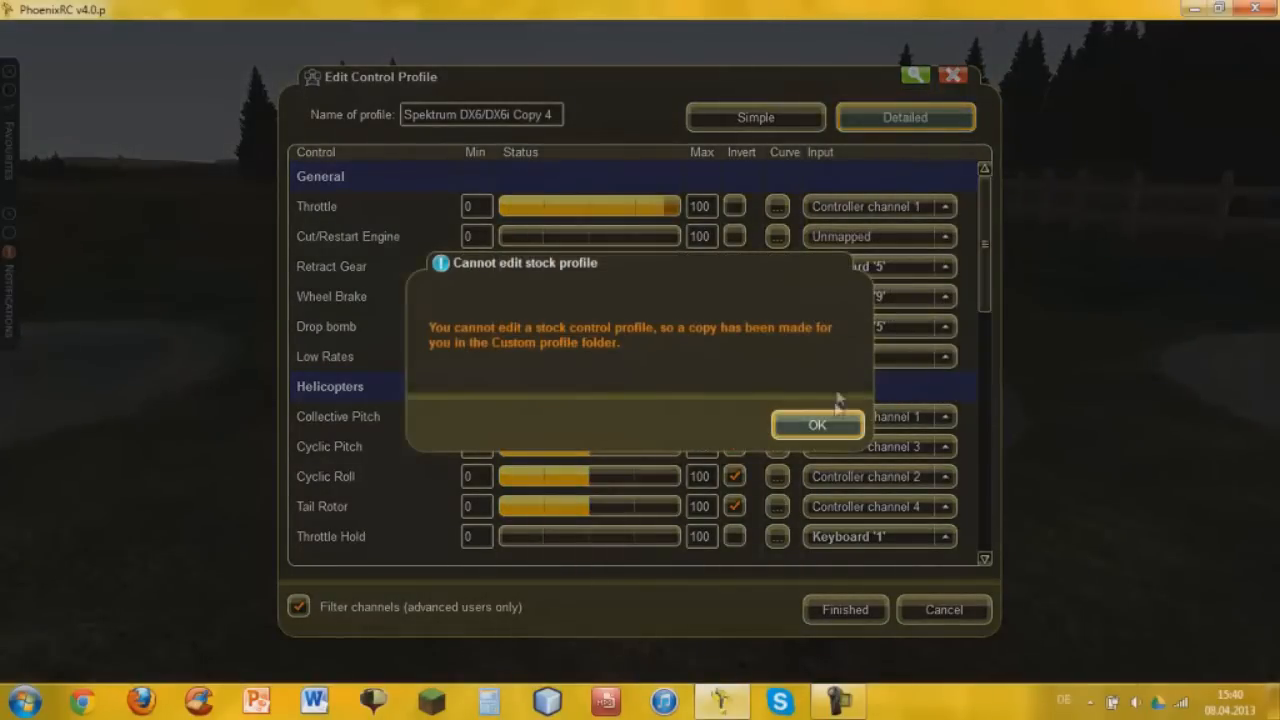
click(816, 424)
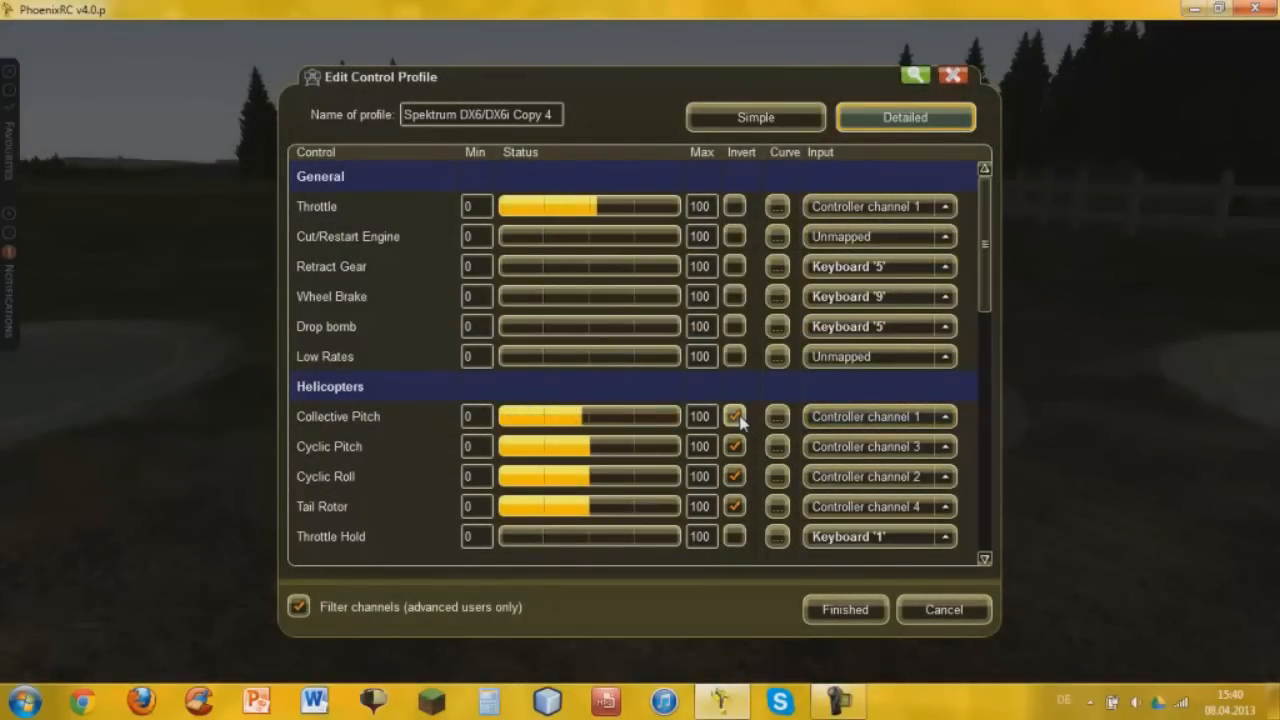
click(736, 416)
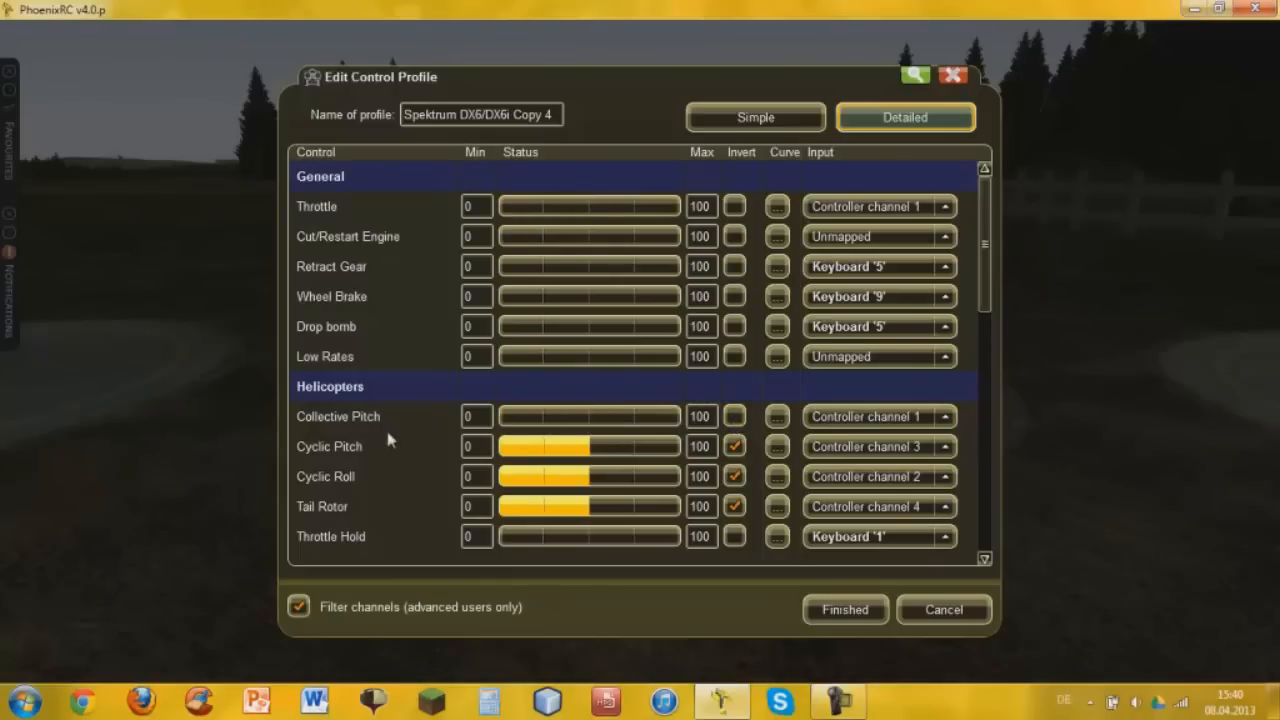
mouse_move(868, 416)
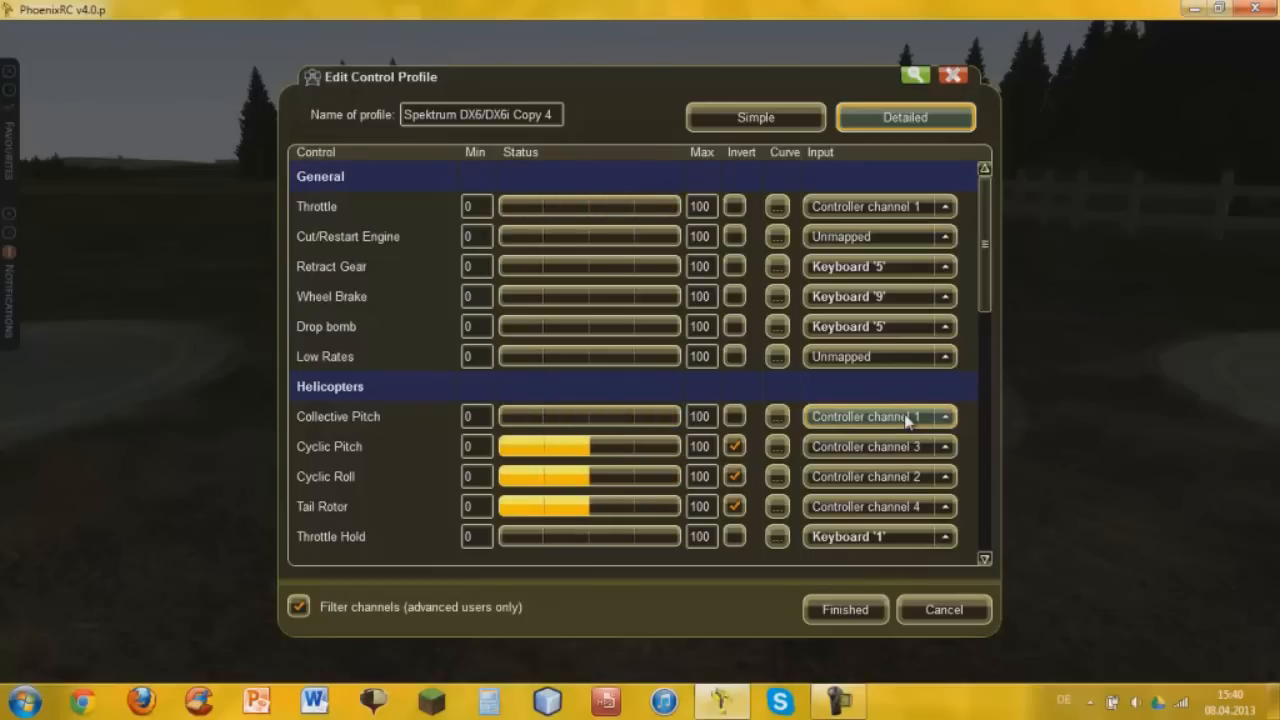
Step: Assign Retract Gear to controller channel 5 and review the remaining channel mappings
scroll(down, 3)
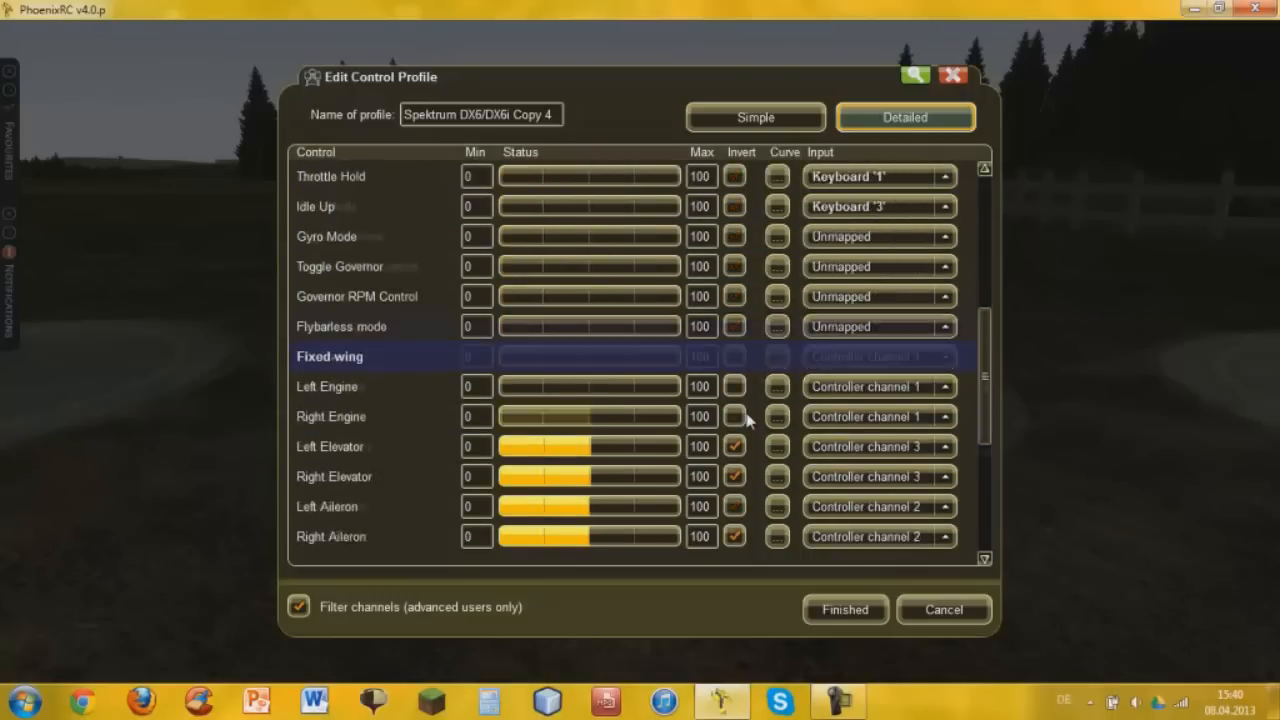
scroll(down, 3)
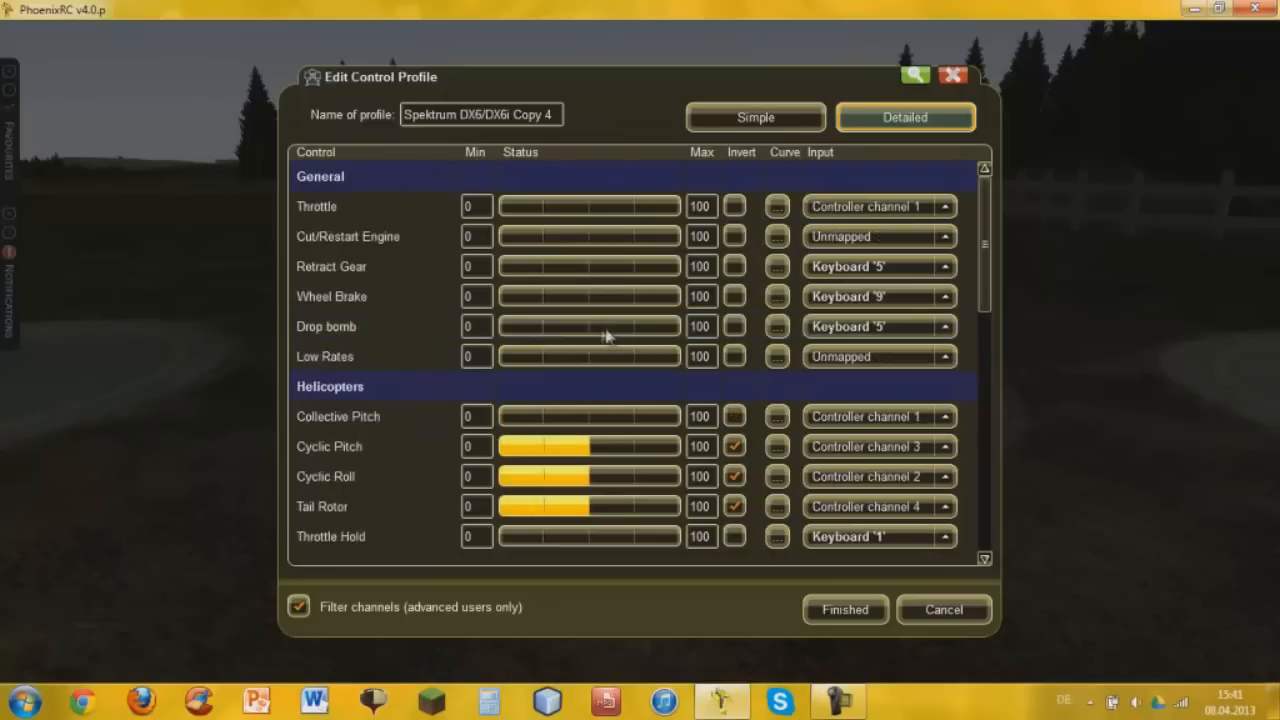
mouse_move(628, 276)
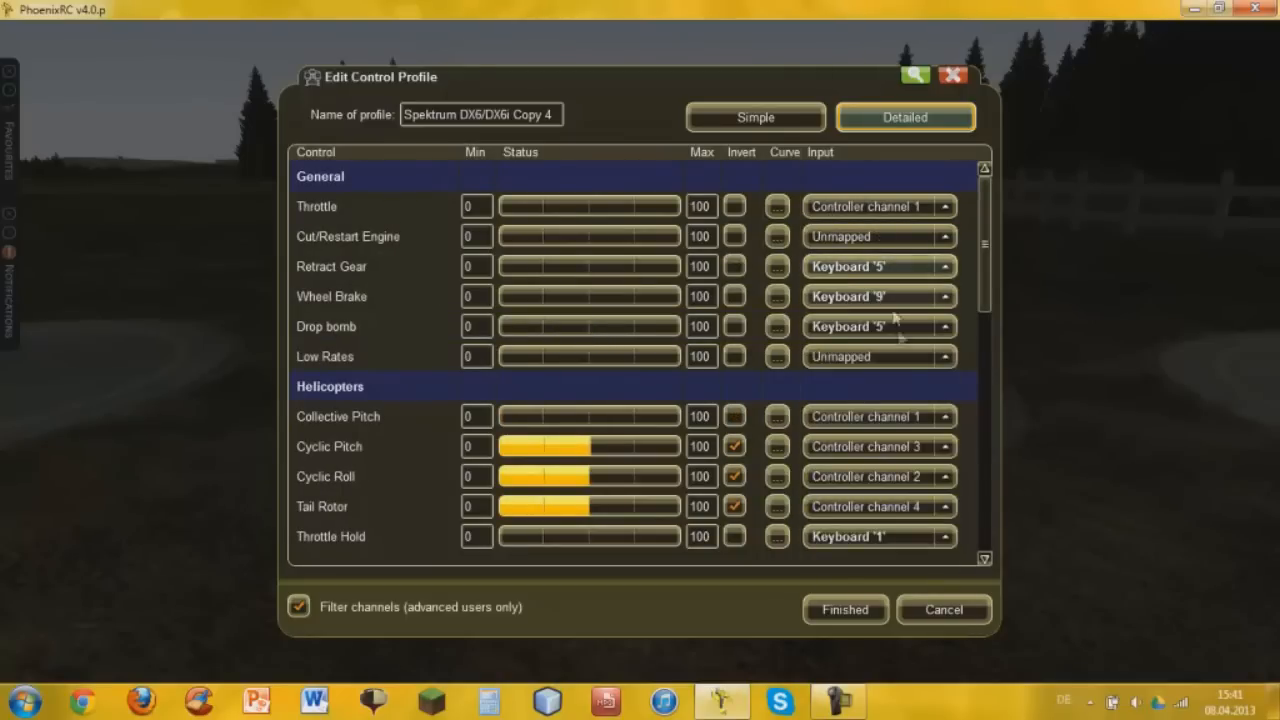
click(944, 266)
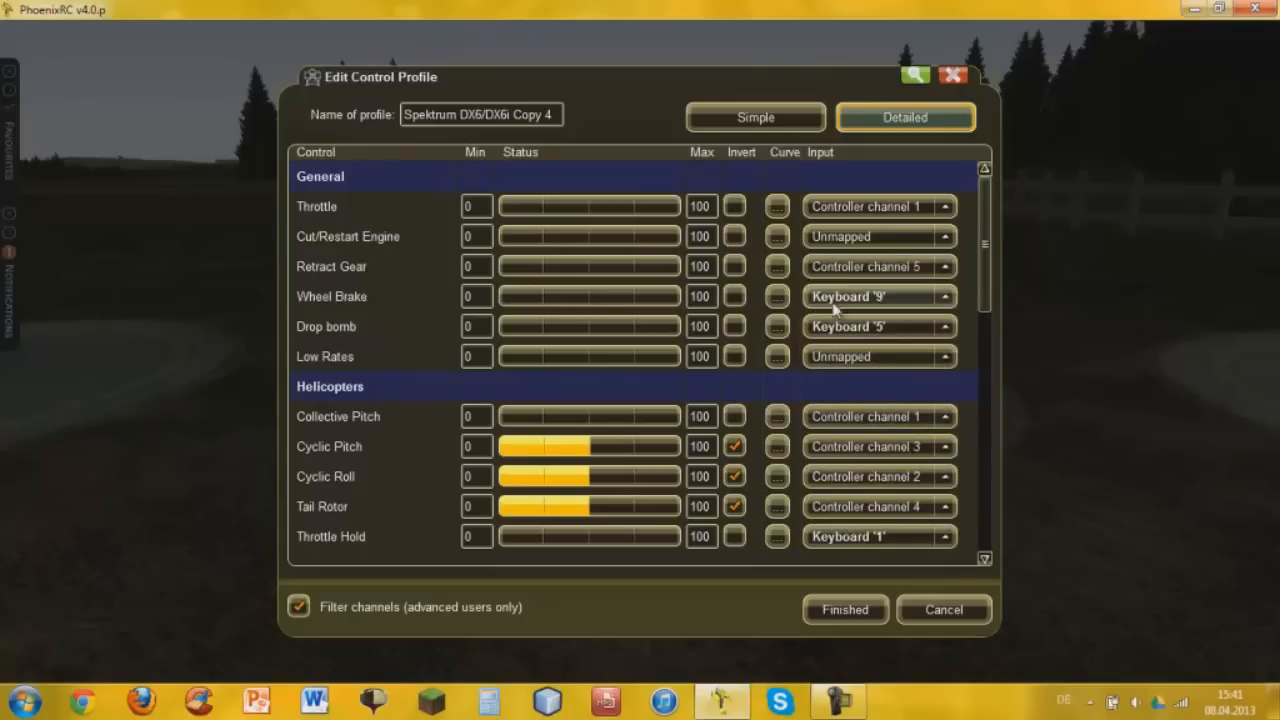
scroll(down, 3)
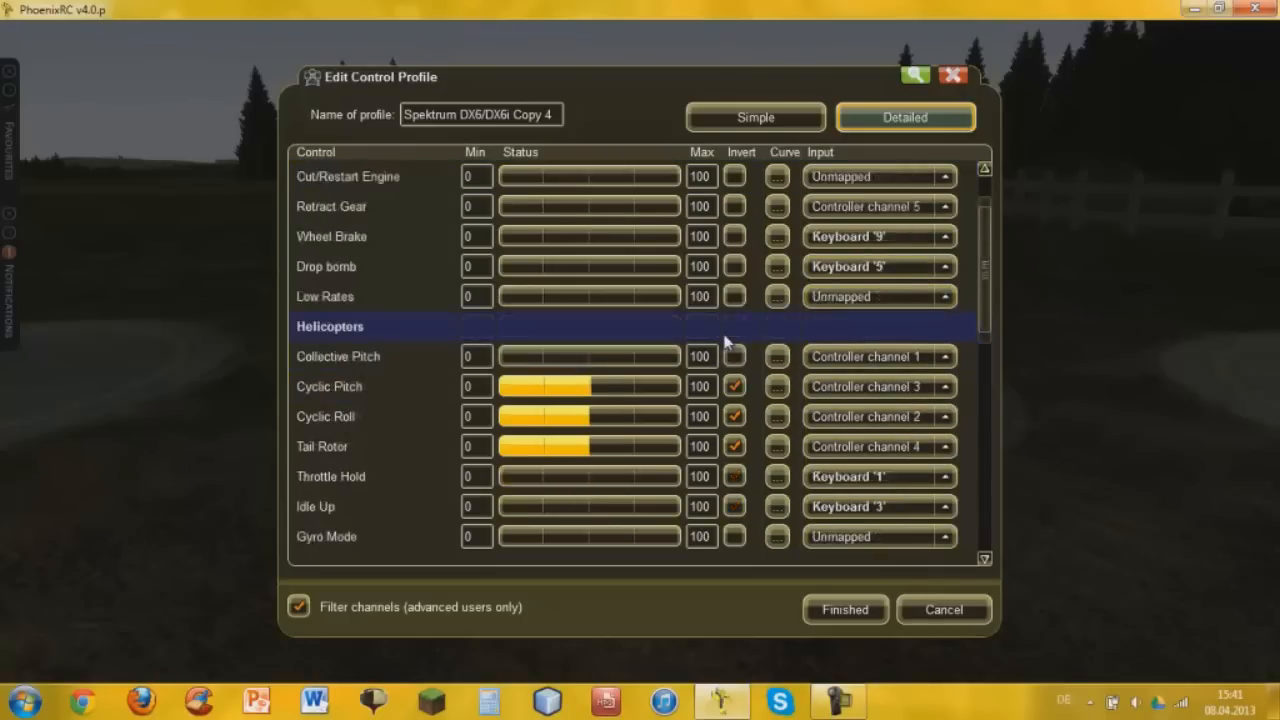
scroll(down, 3)
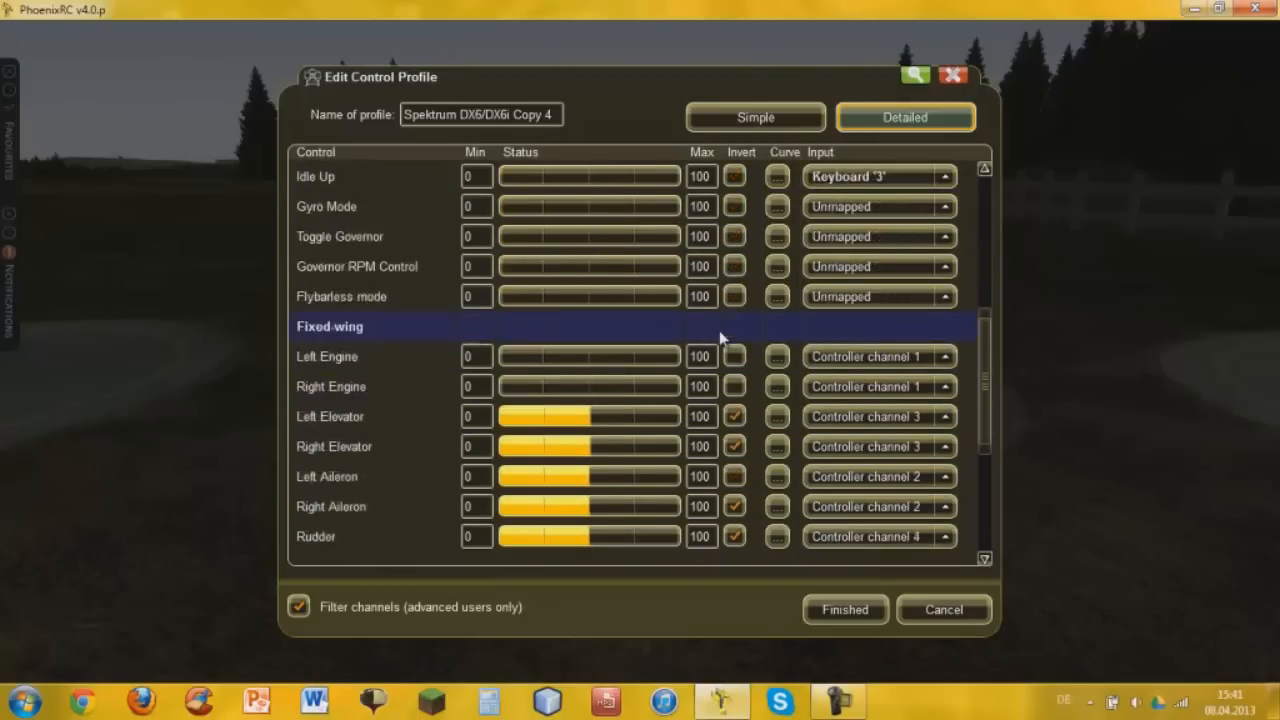
scroll(down, 3)
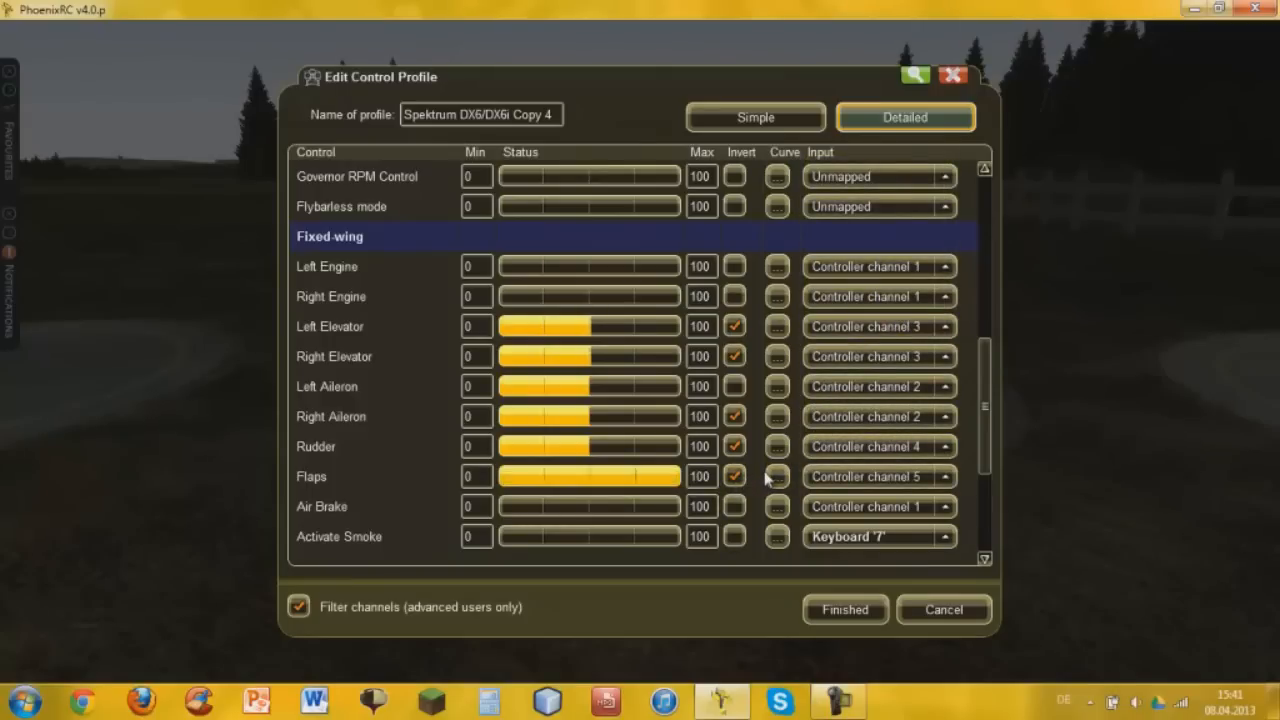
scroll(down, 3)
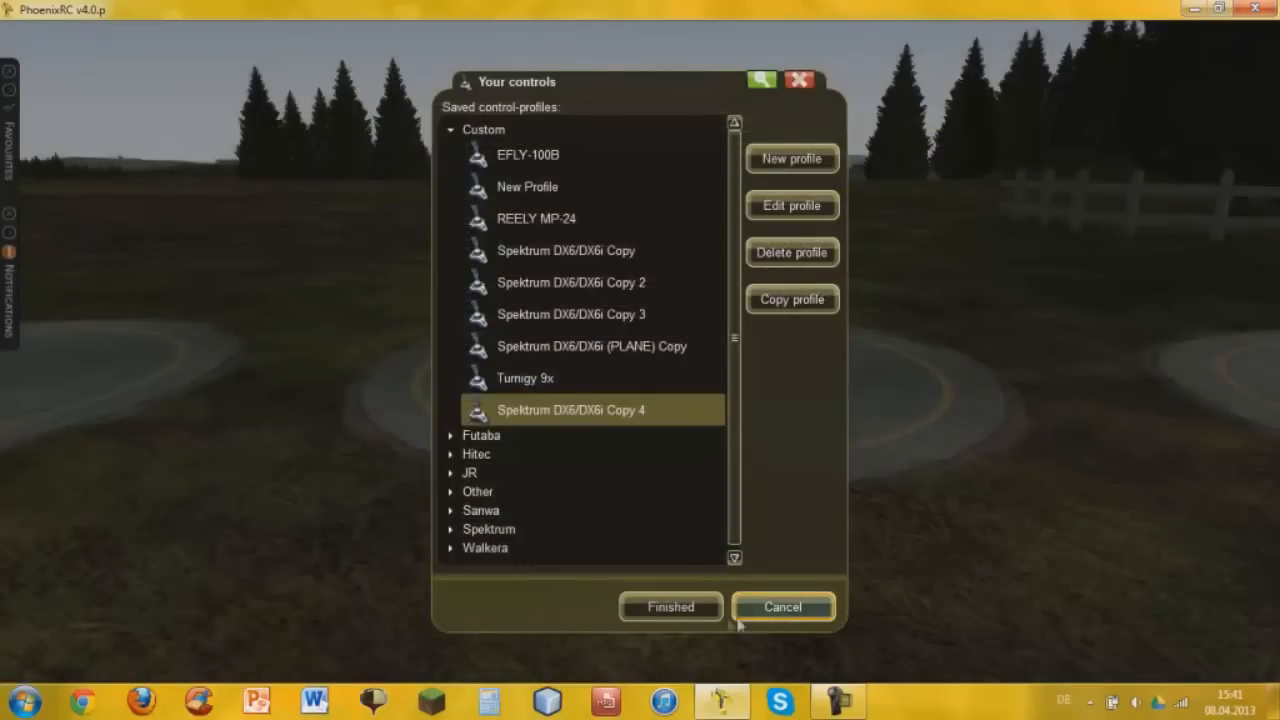
mouse_move(670, 606)
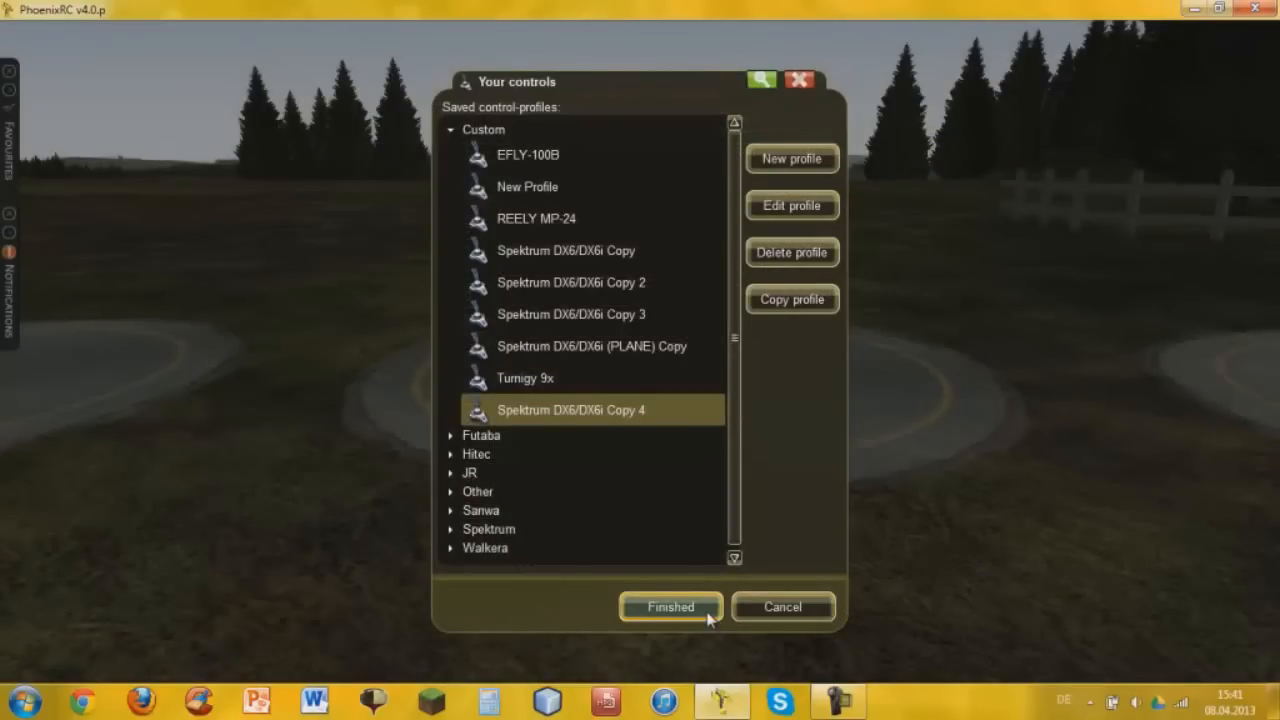
mouse_move(590, 414)
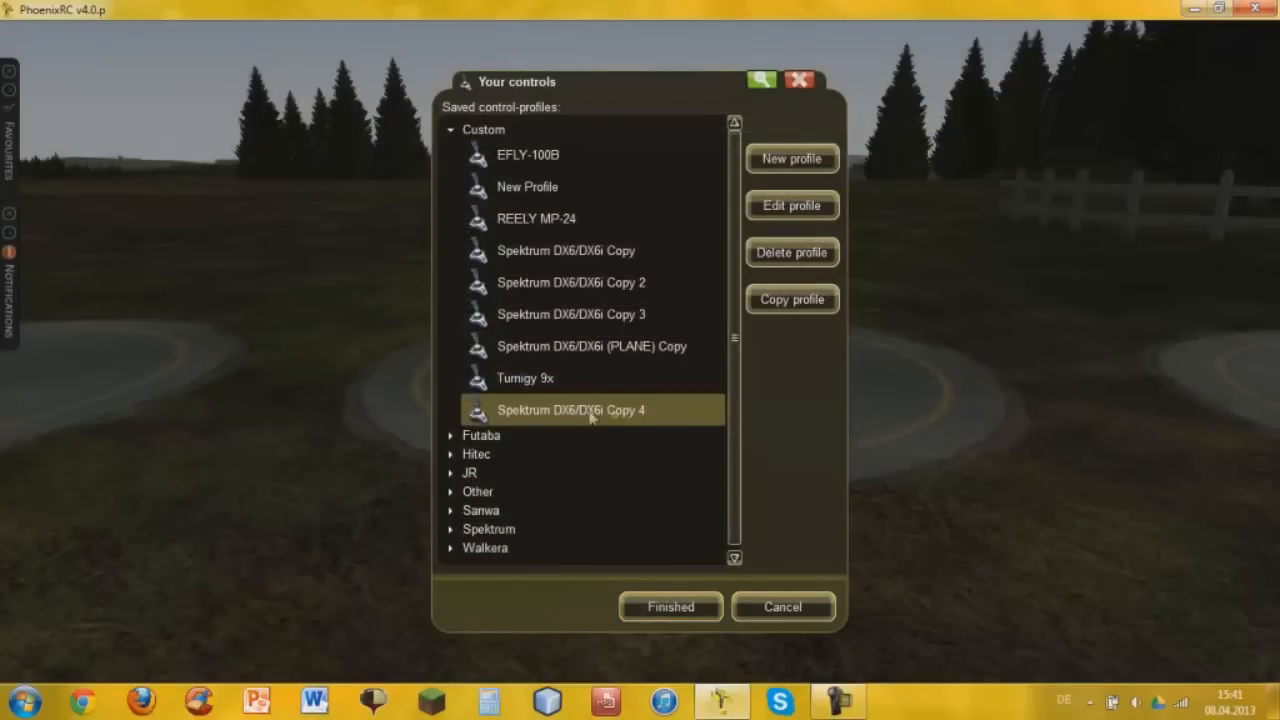
Step: Use the Spektrum DX6/DX6i Copy 4 profile and bring up the Model menu
click(670, 608)
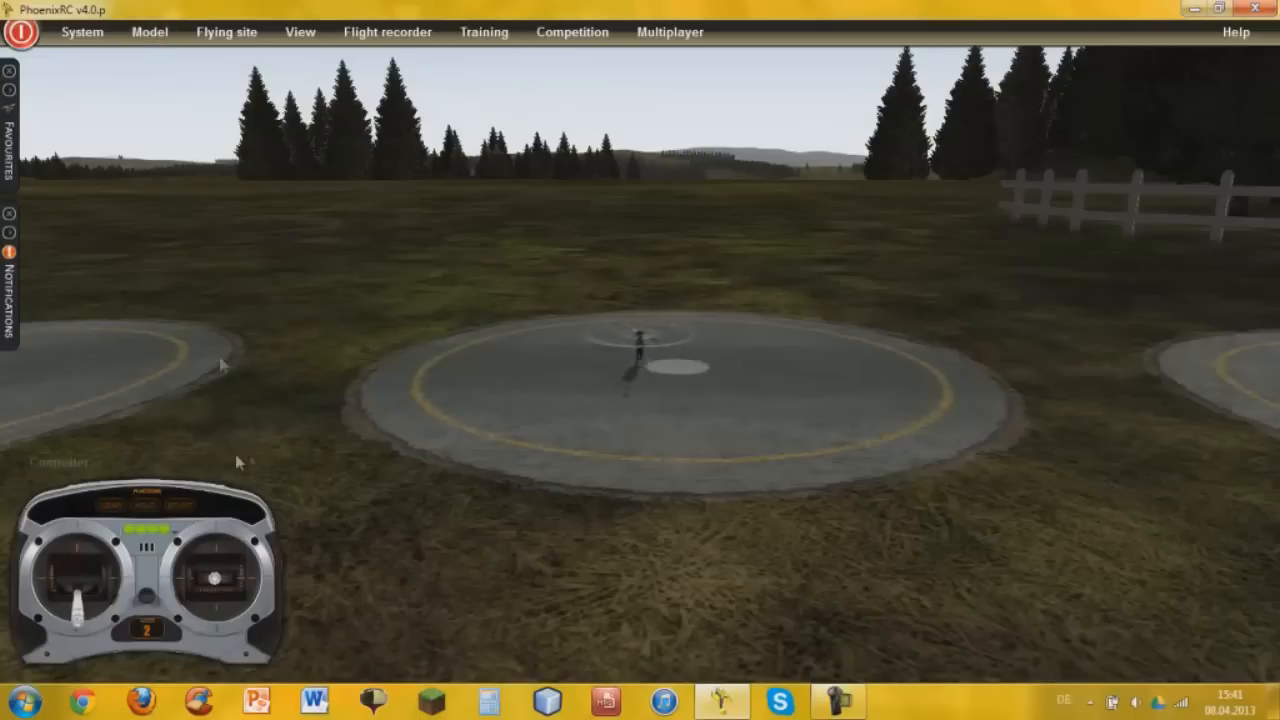
click(150, 32)
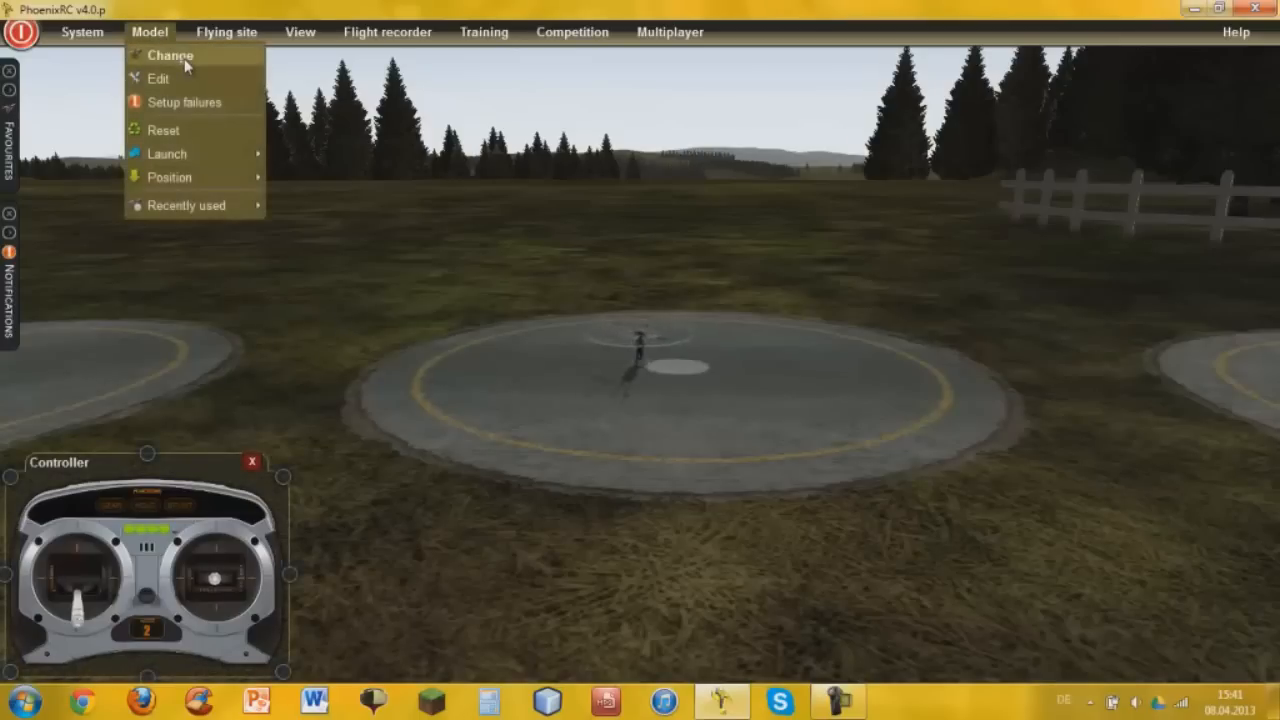
Step: Preview trainer planes: HobbyZone Firebird Stratos, E-Flite Apprentice 15e and Hype RC U Can Fly
click(168, 56)
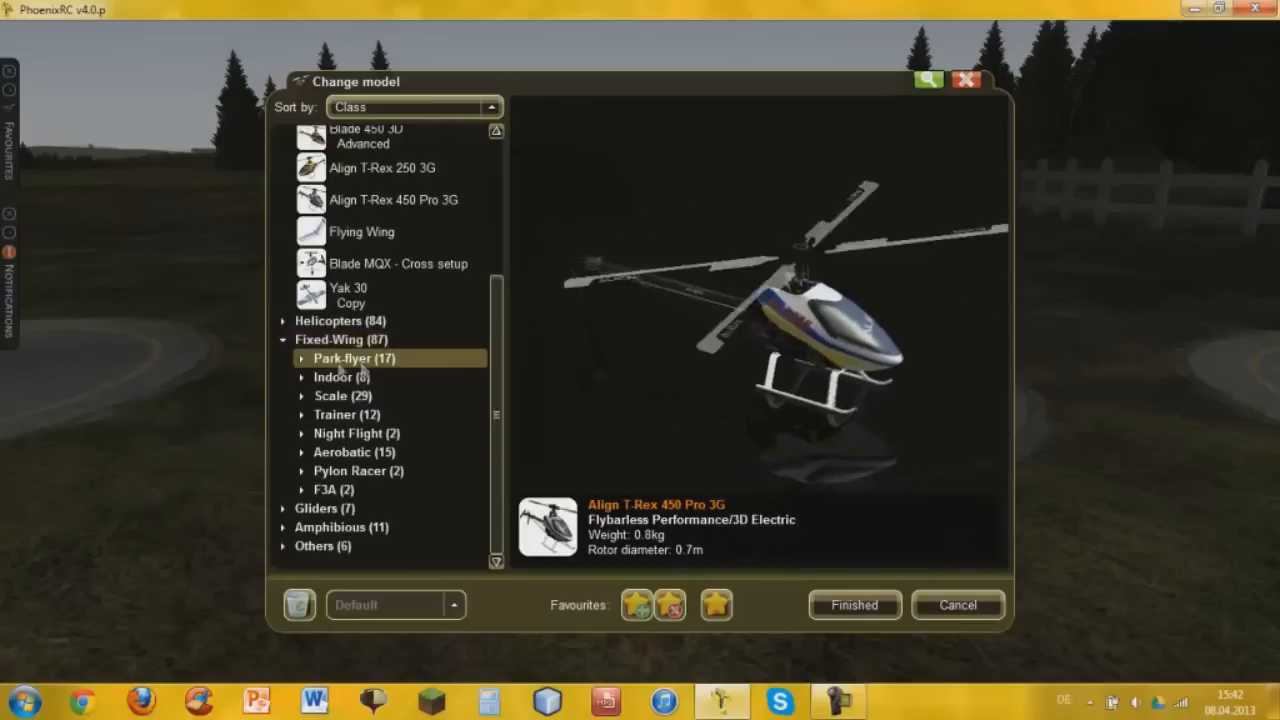
click(300, 358)
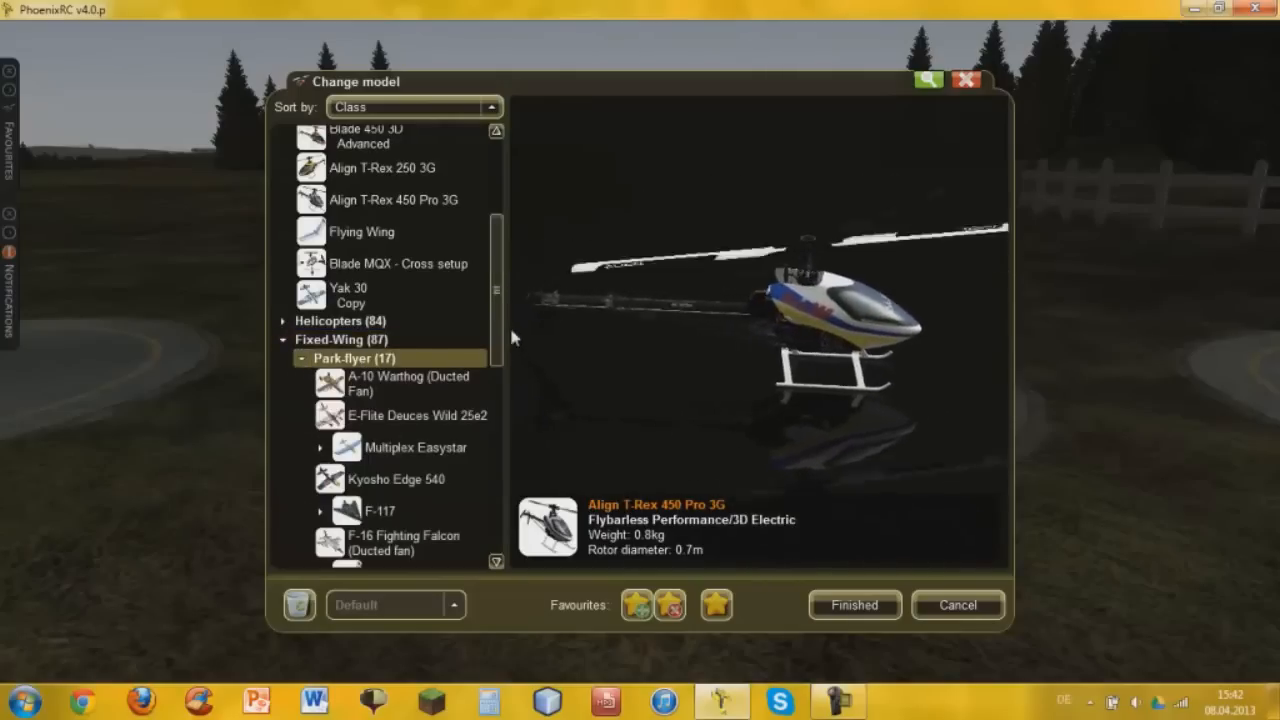
scroll(down, 3)
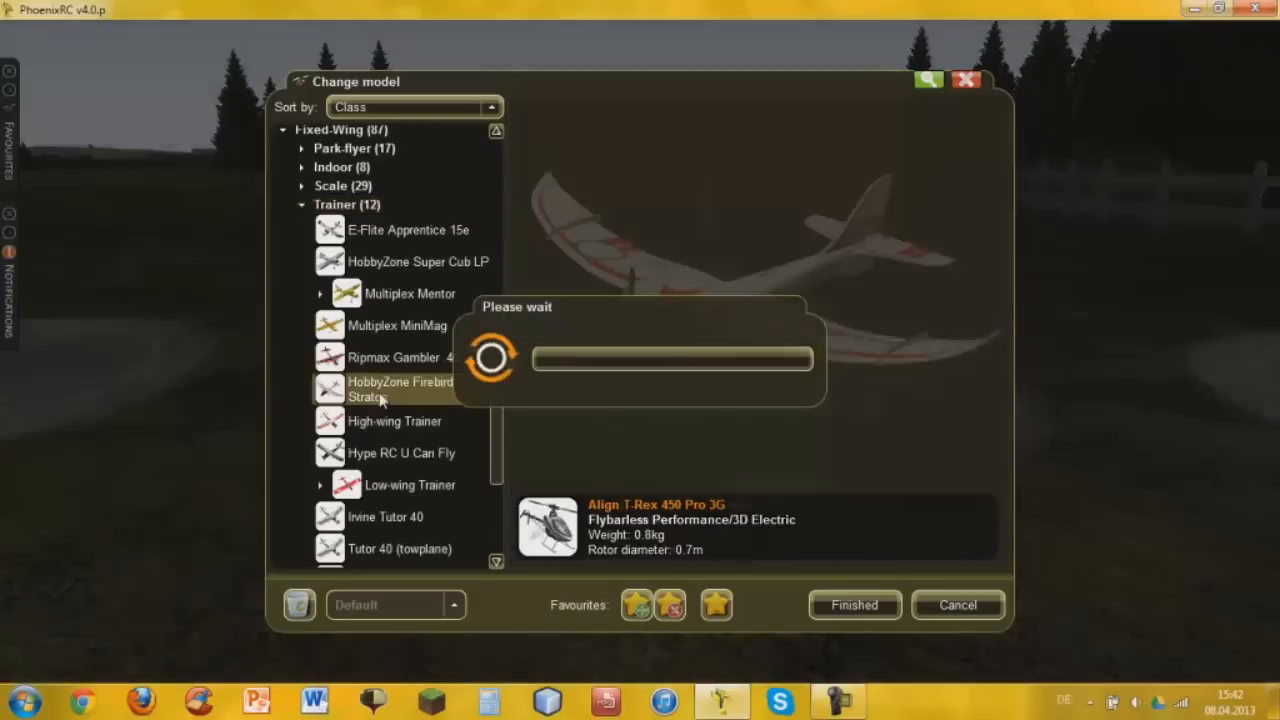
click(400, 388)
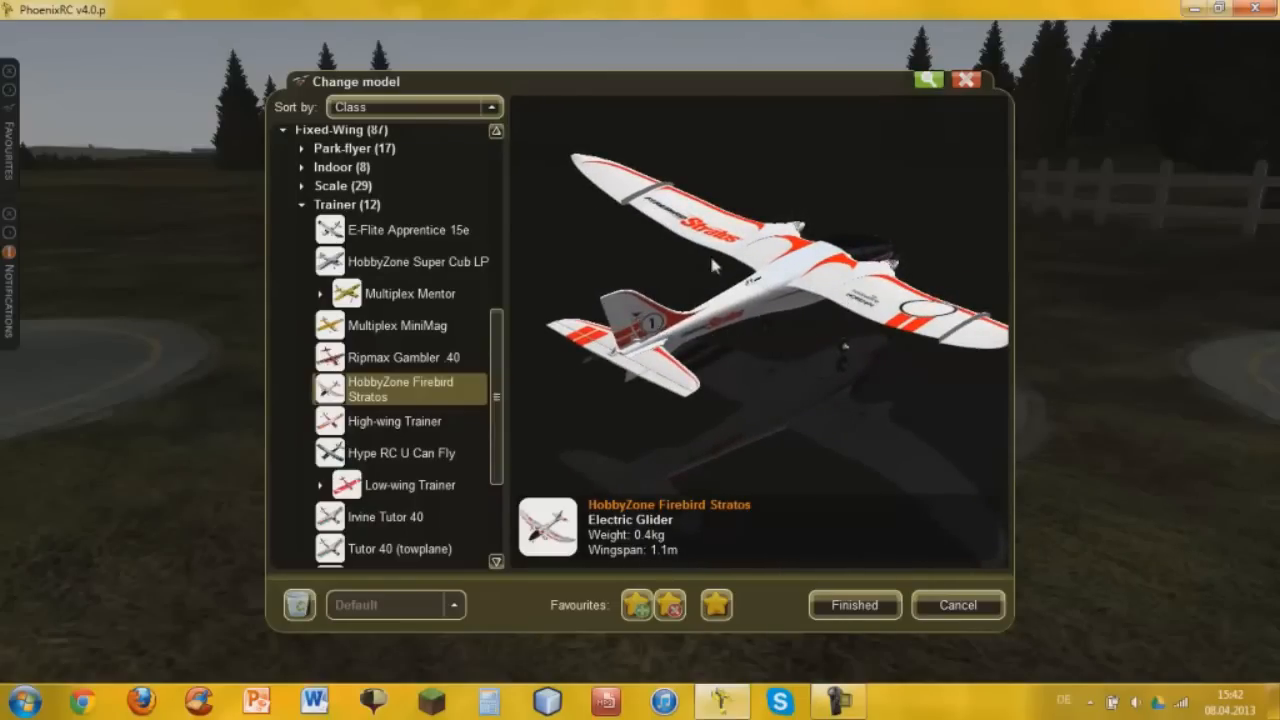
mouse_move(394, 420)
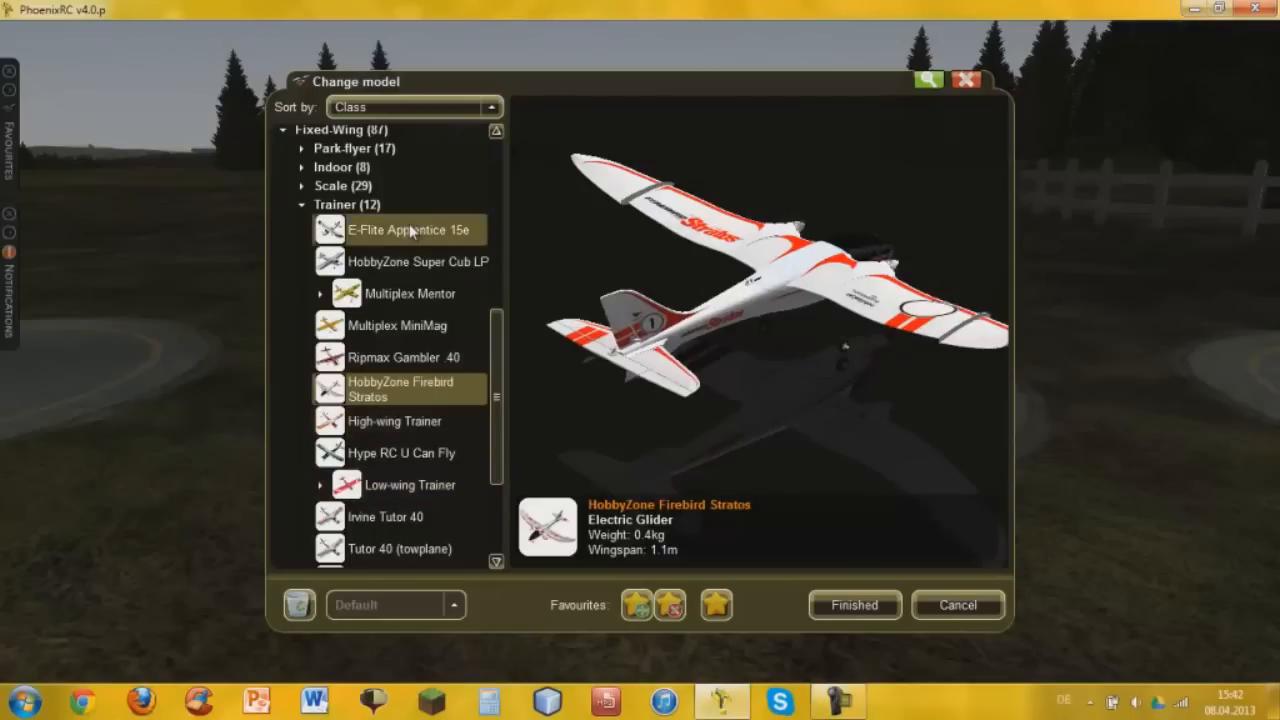
double_click(408, 228)
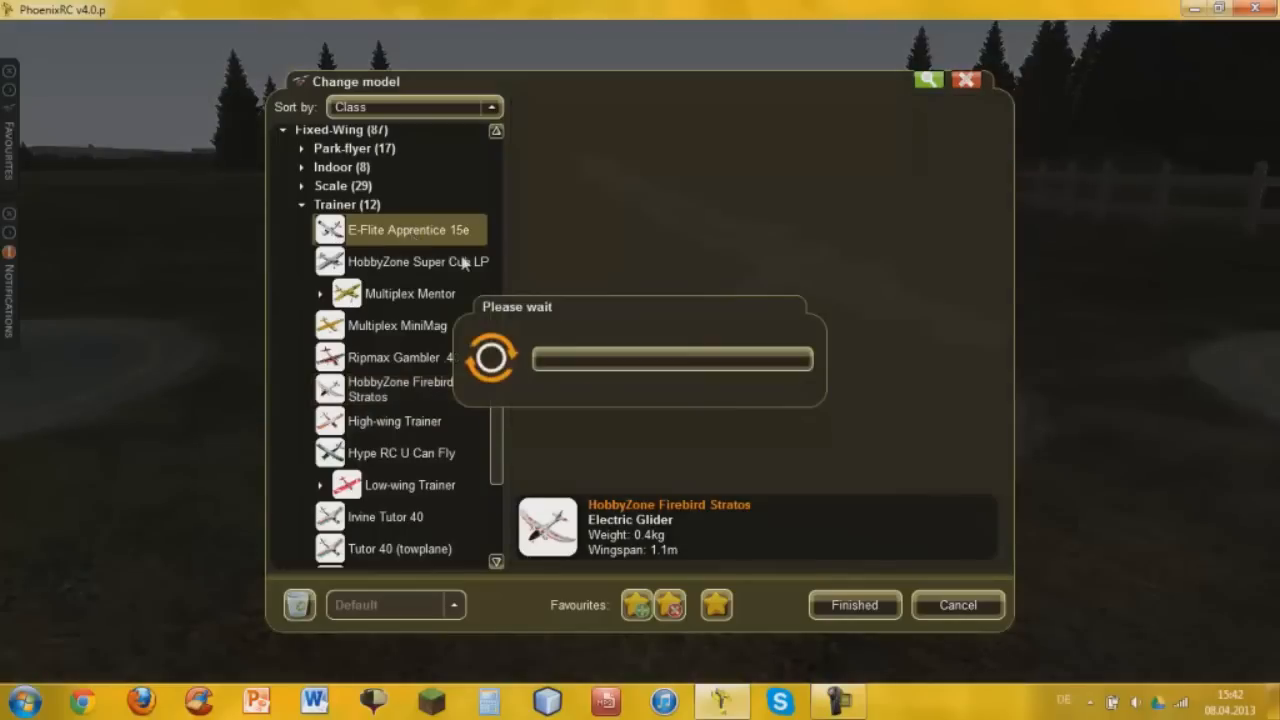
click(408, 228)
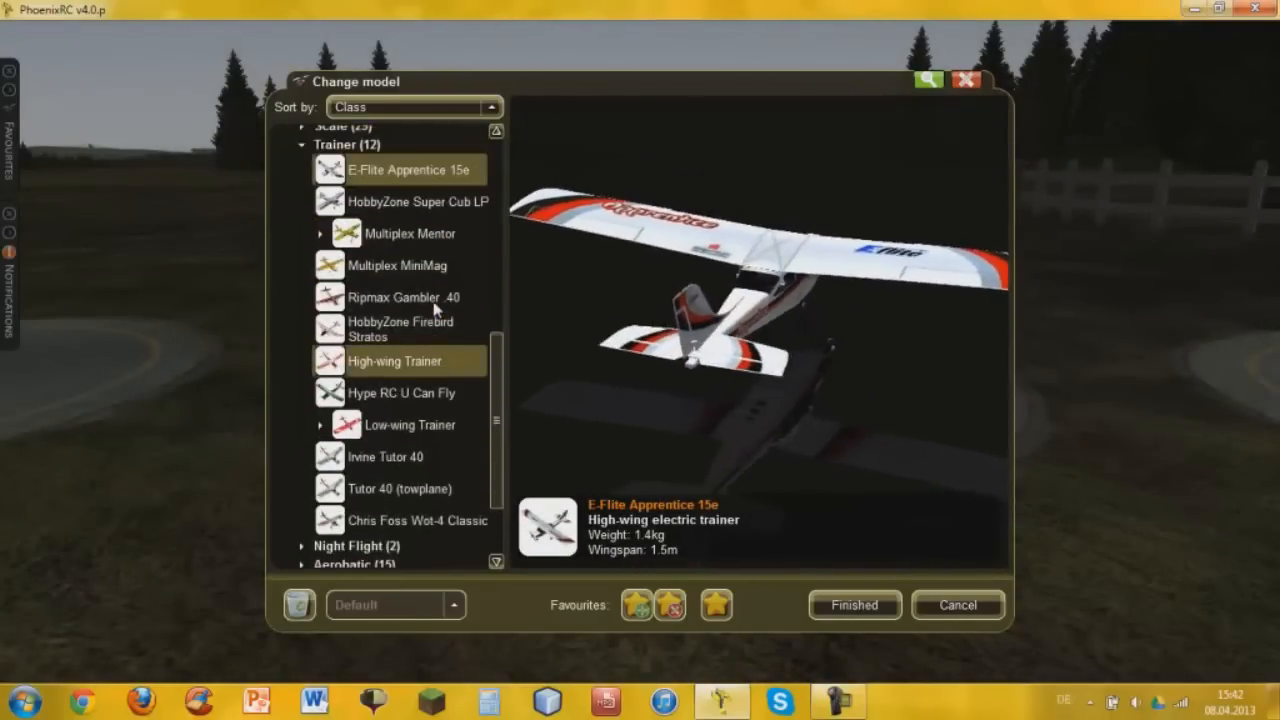
click(404, 392)
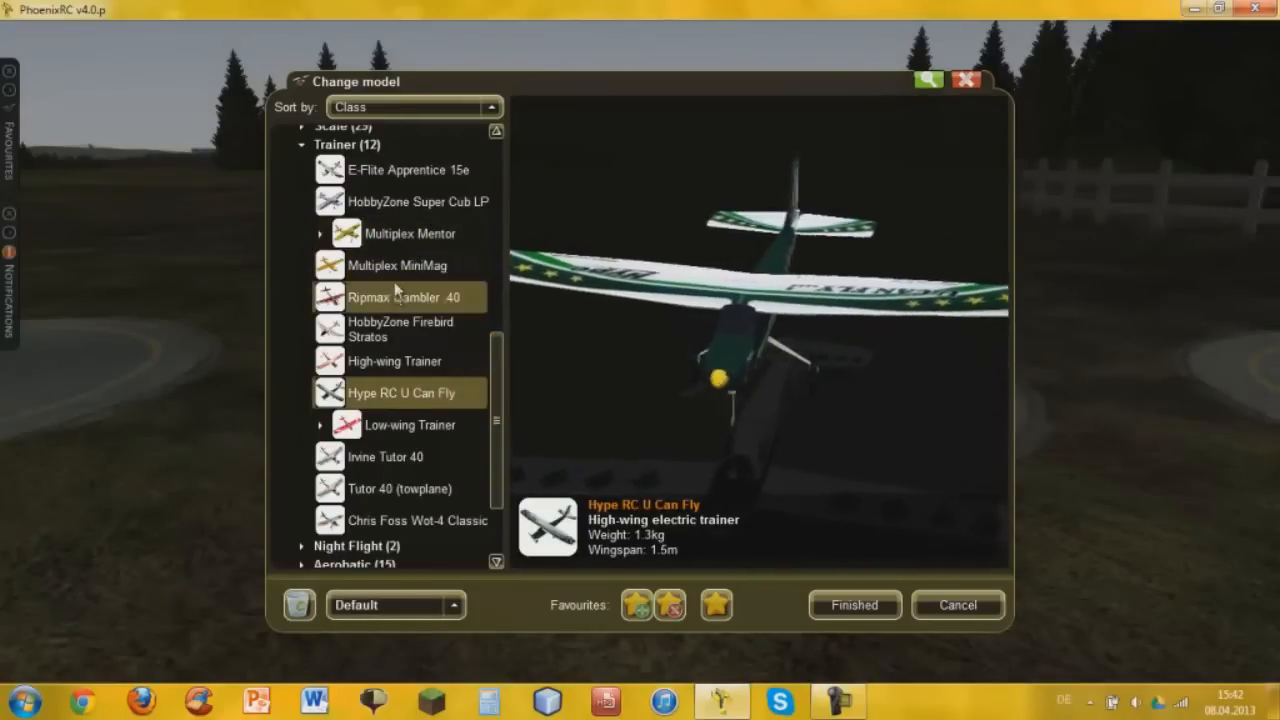
Step: Load the Multiplex MiniMag as the current model
click(400, 264)
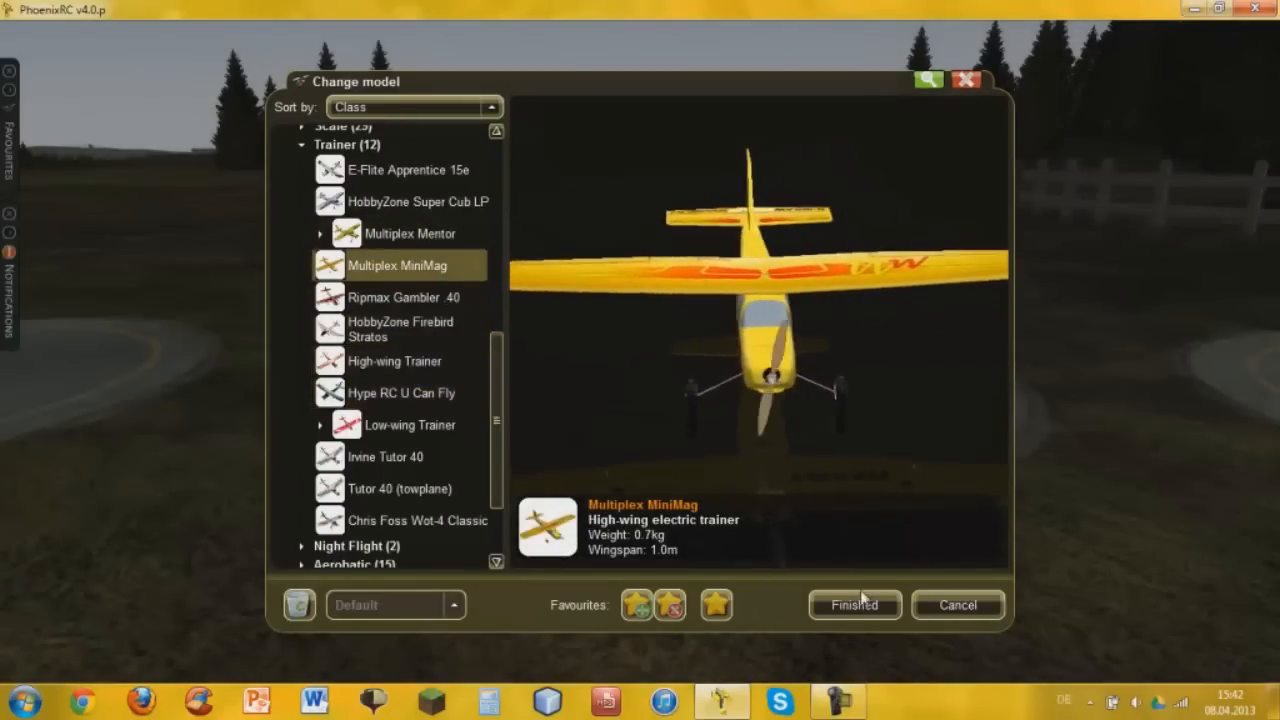
click(852, 604)
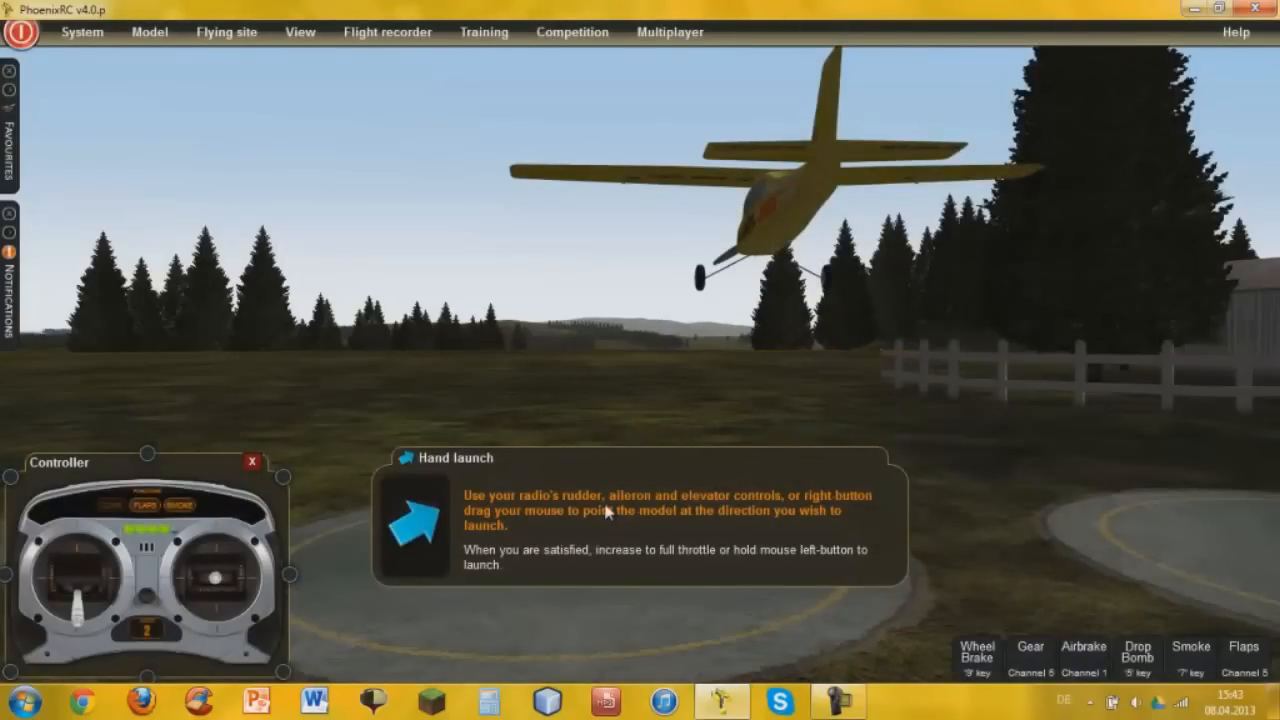
mouse_move(176, 52)
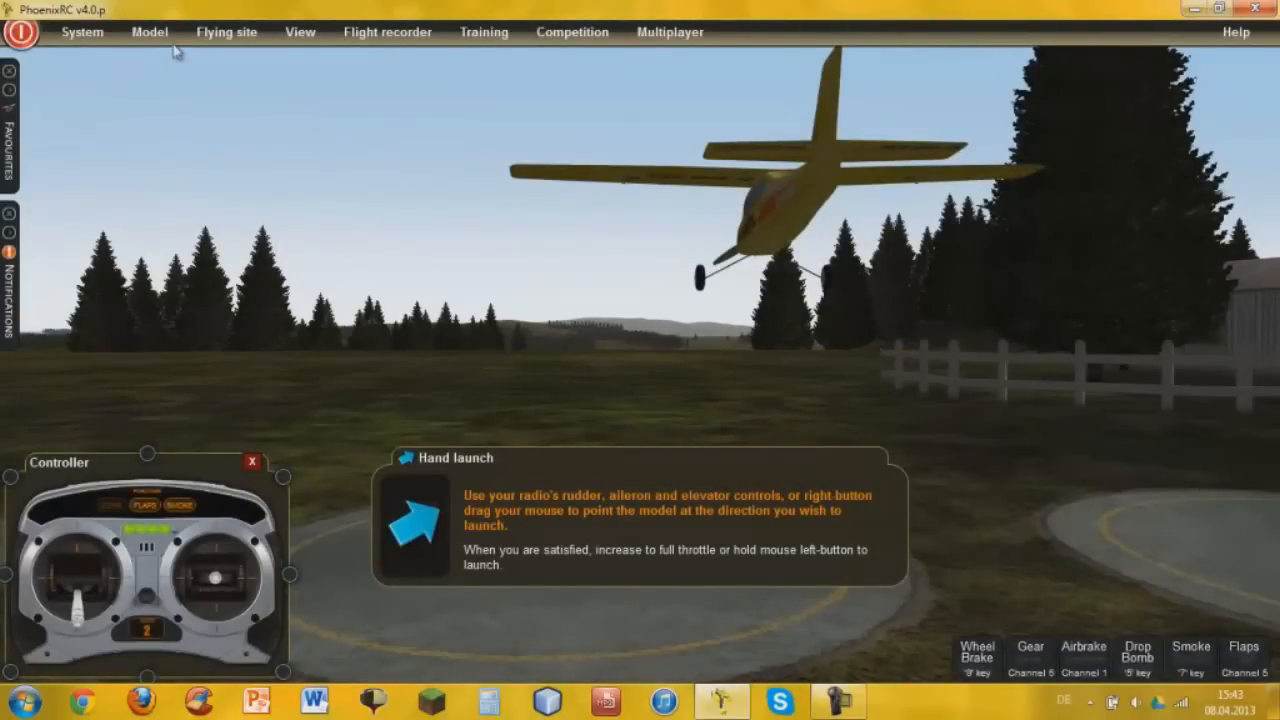
Step: Switch the MiniMag to ground launch on the runway and show the camera mode choices
click(148, 32)
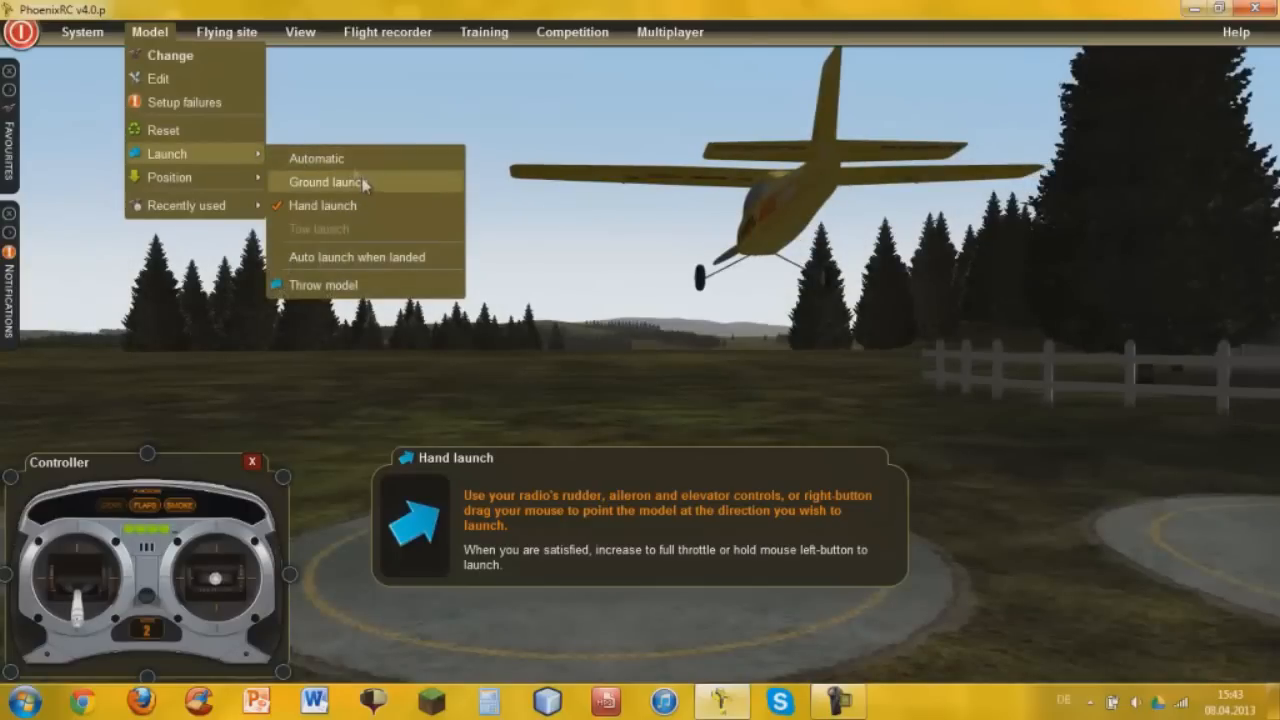
click(316, 158)
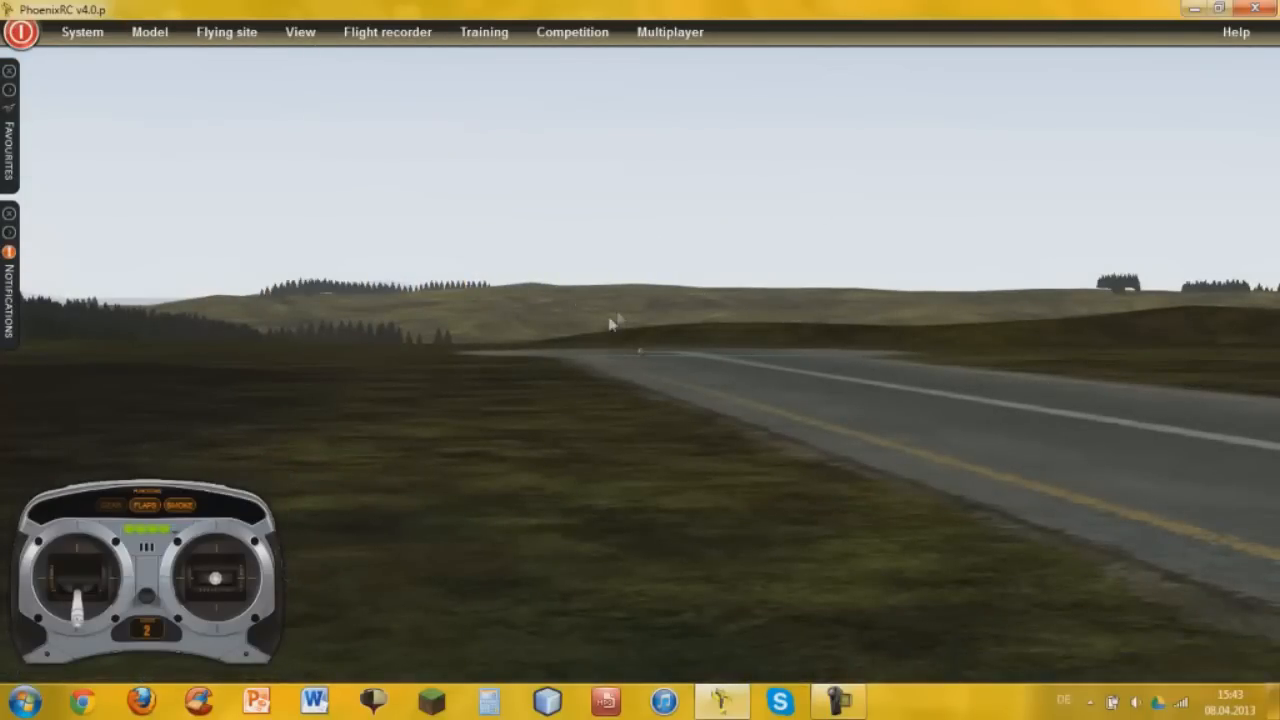
mouse_move(228, 128)
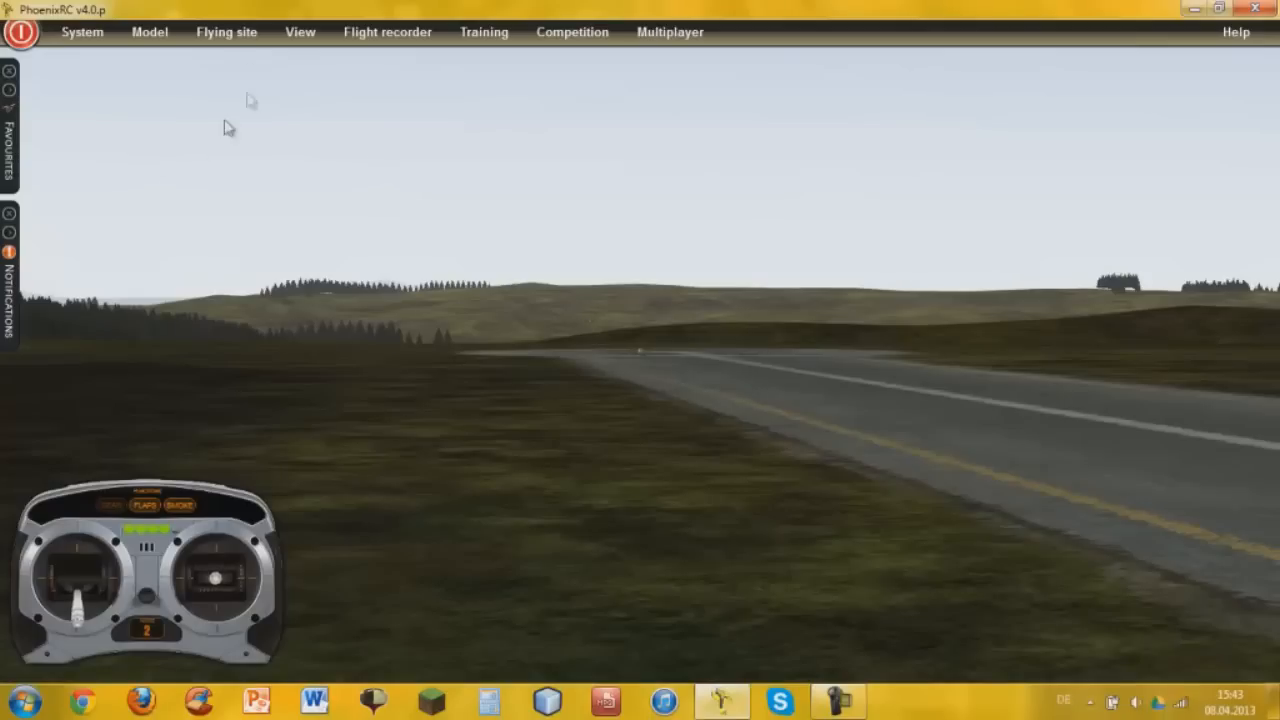
click(226, 32)
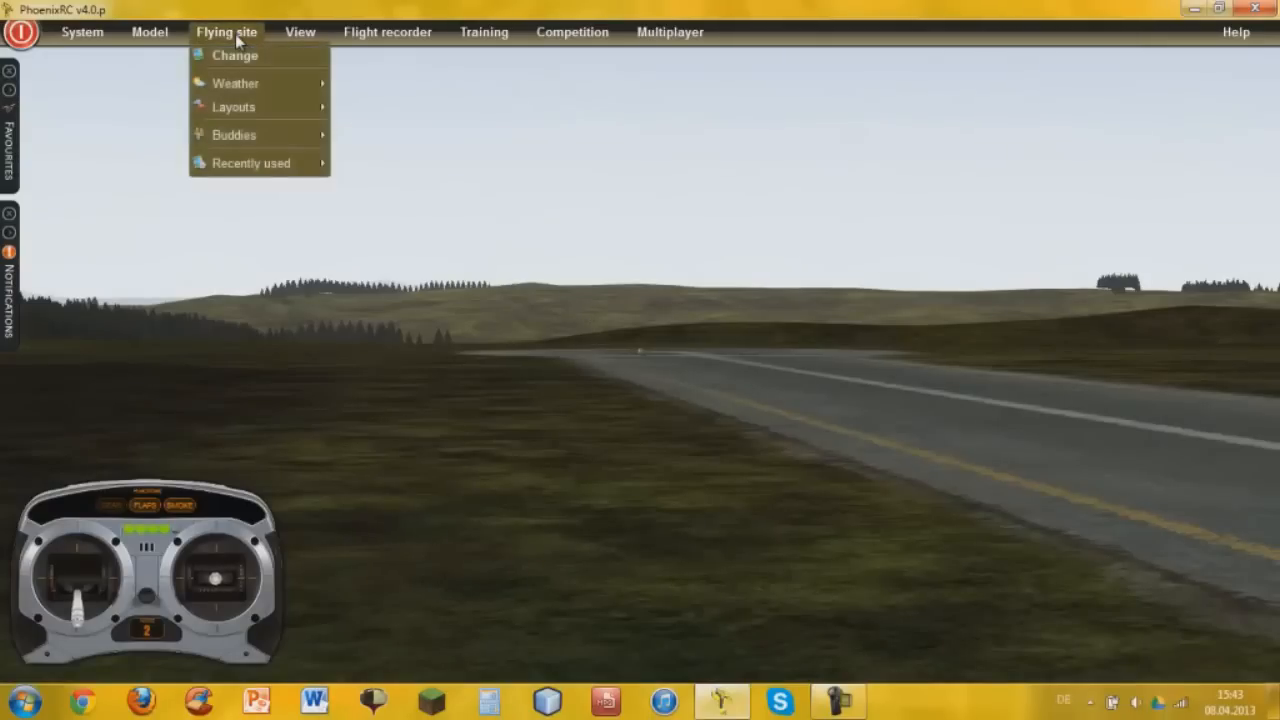
click(300, 32)
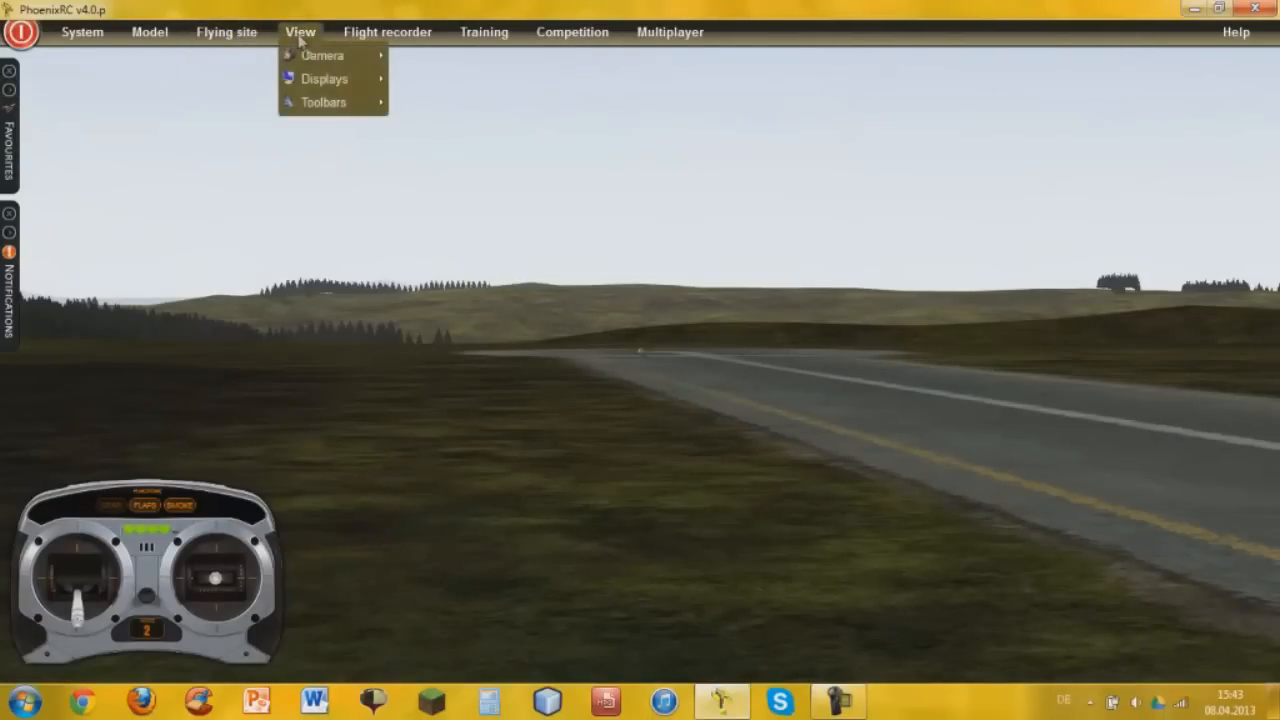
click(322, 56)
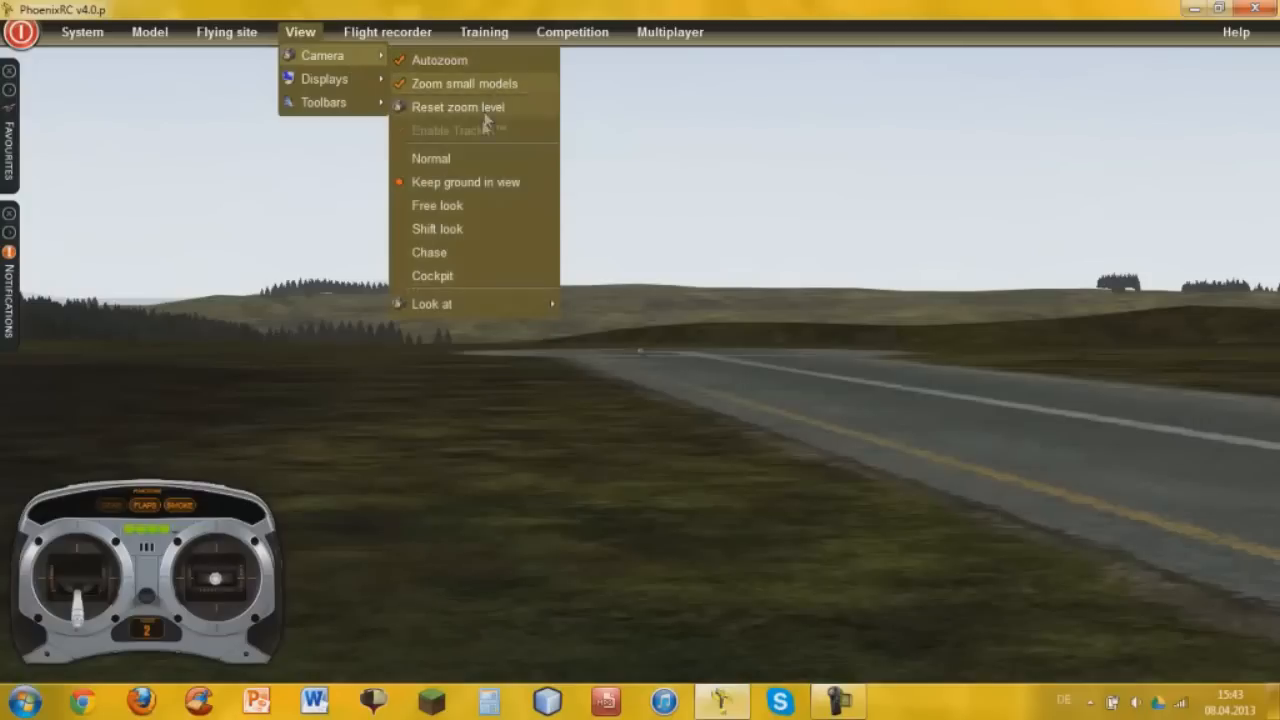
mouse_move(464, 182)
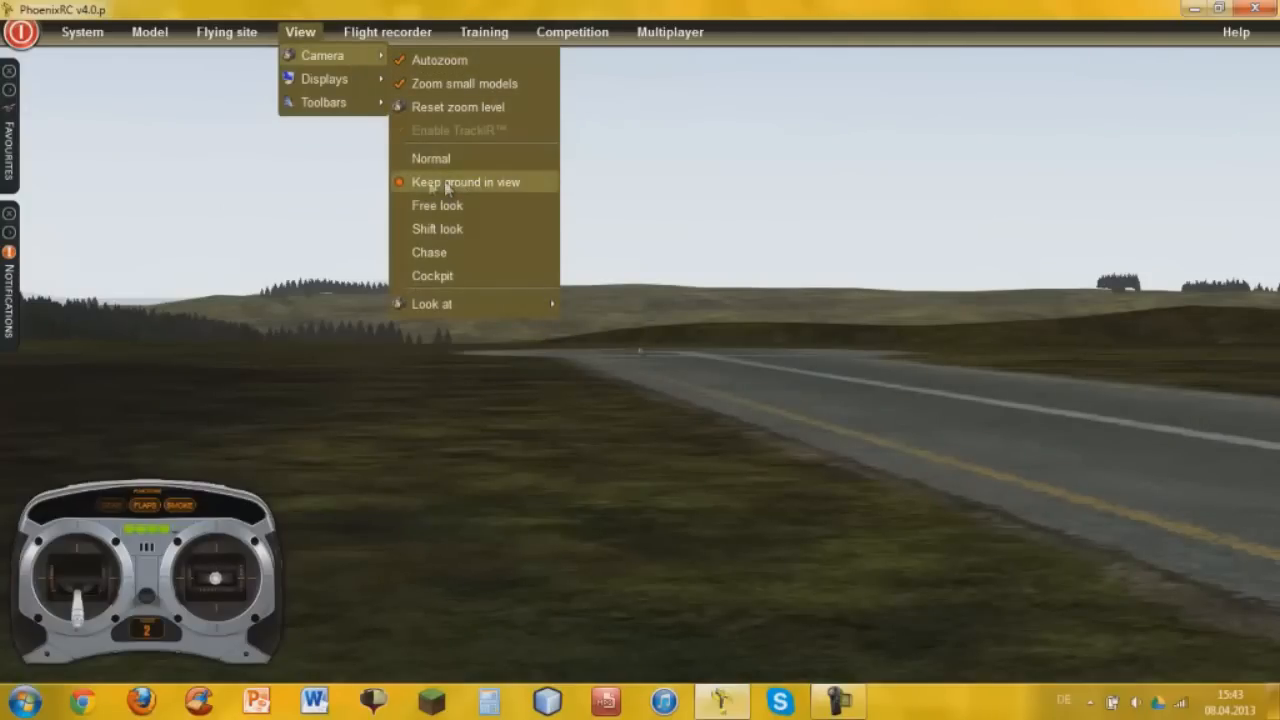
mouse_move(492, 188)
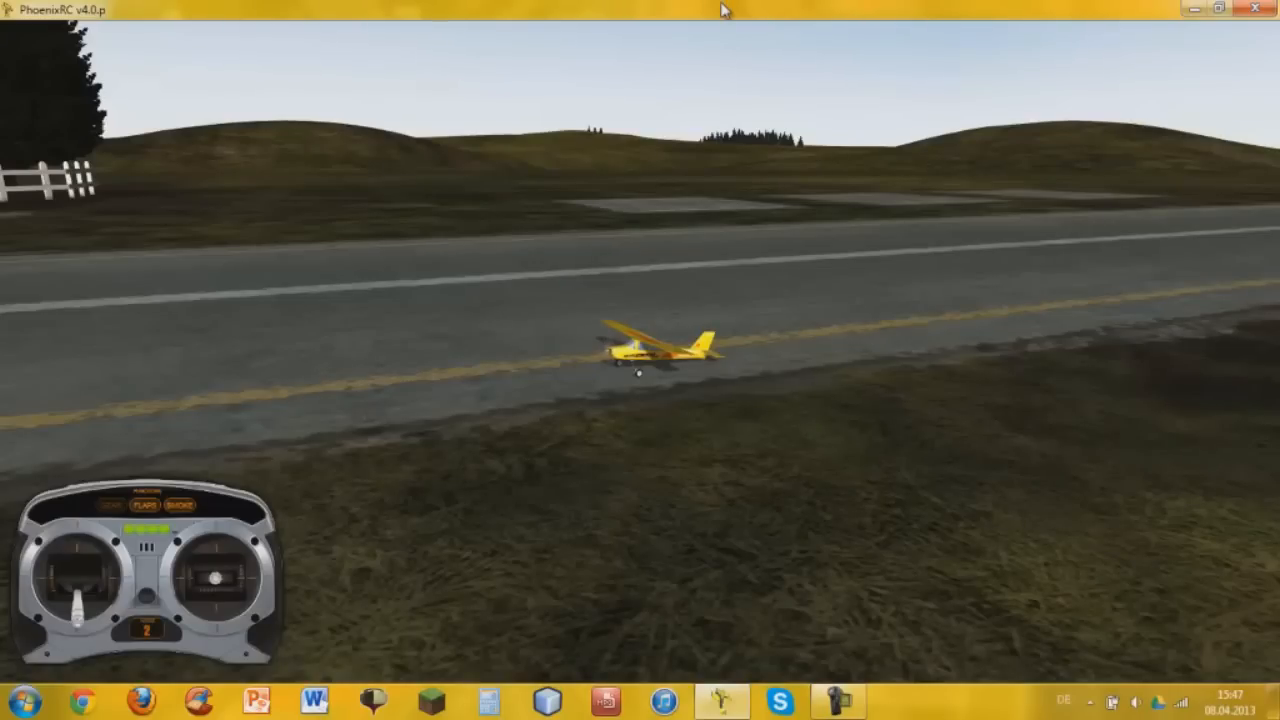
Step: Touch the MiniMag down on the runway and reveal the menu bar again
click(838, 700)
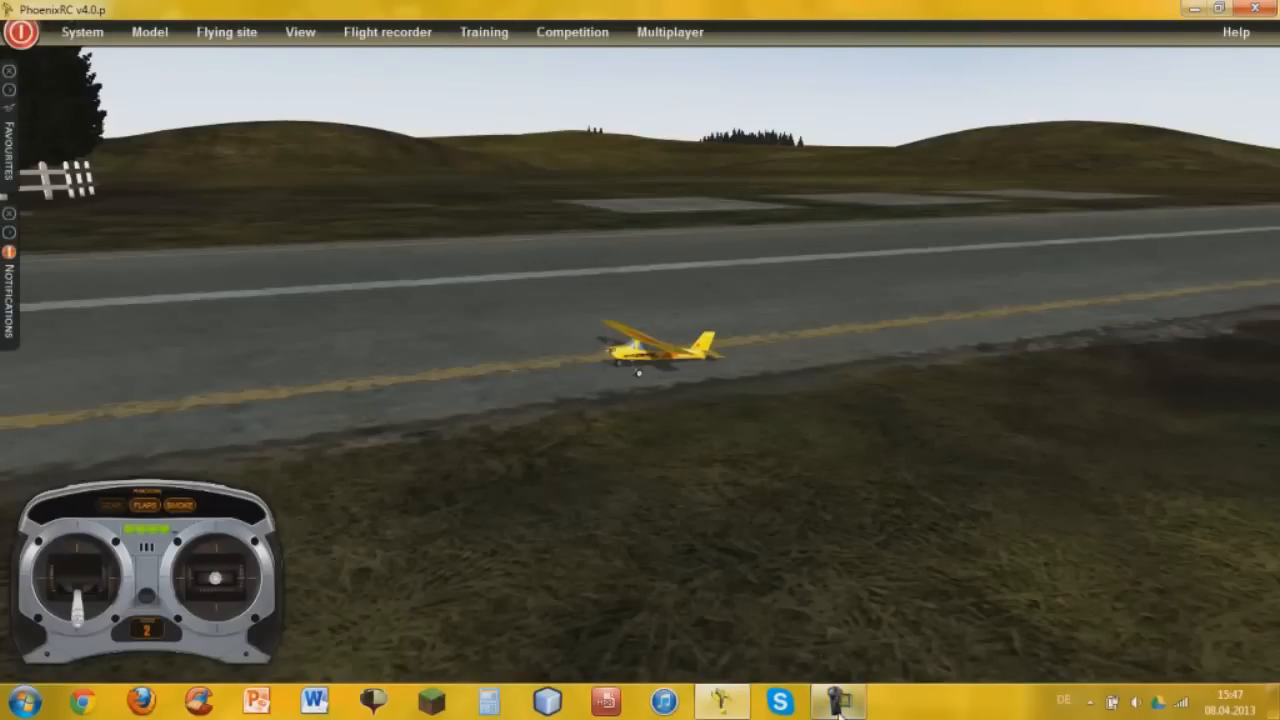